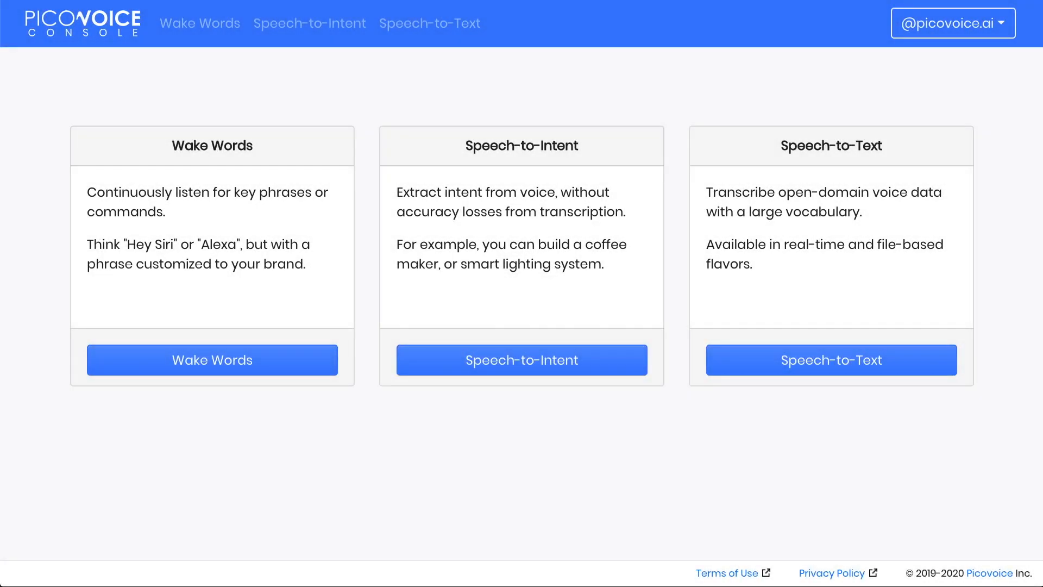
{"action": "mouse_move", "coordinate": [457, 471]}
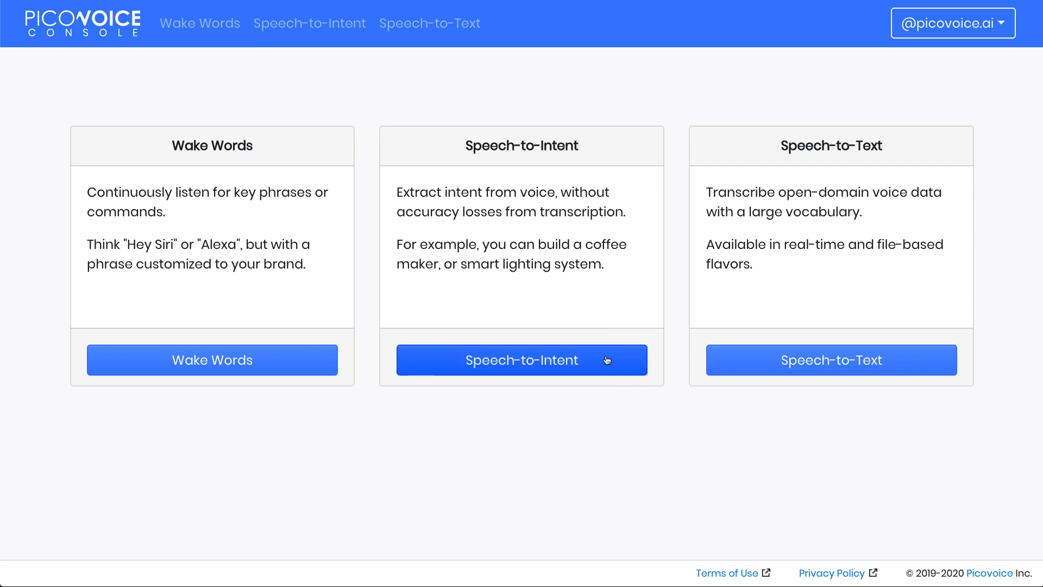
Step: Create a Speech-to-Intent context named 'Drive Thru' from the Empty template
{"action": "left_click", "coordinate": [521, 360]}
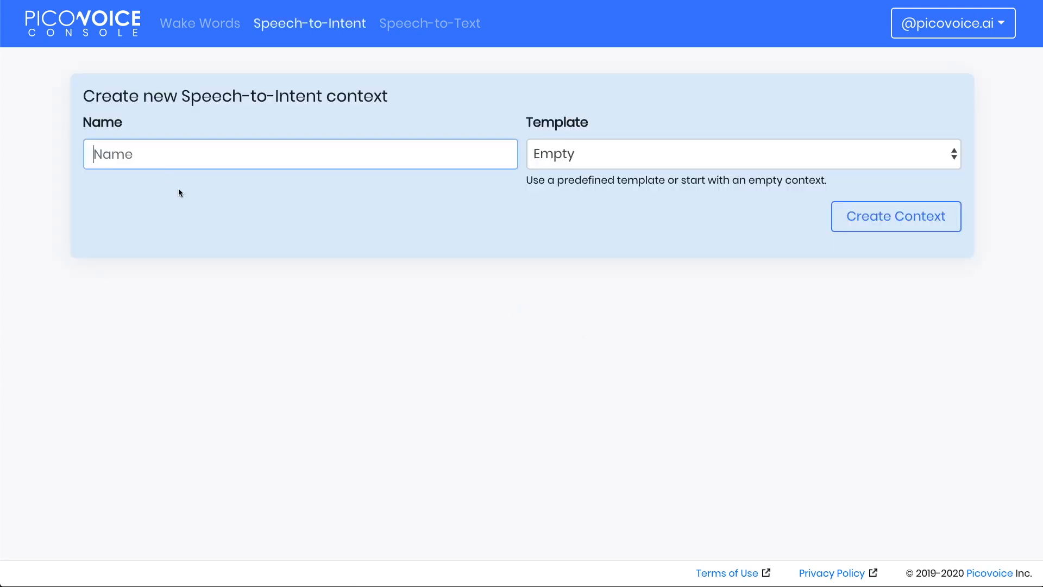
{"action": "type", "text": "Drive"}
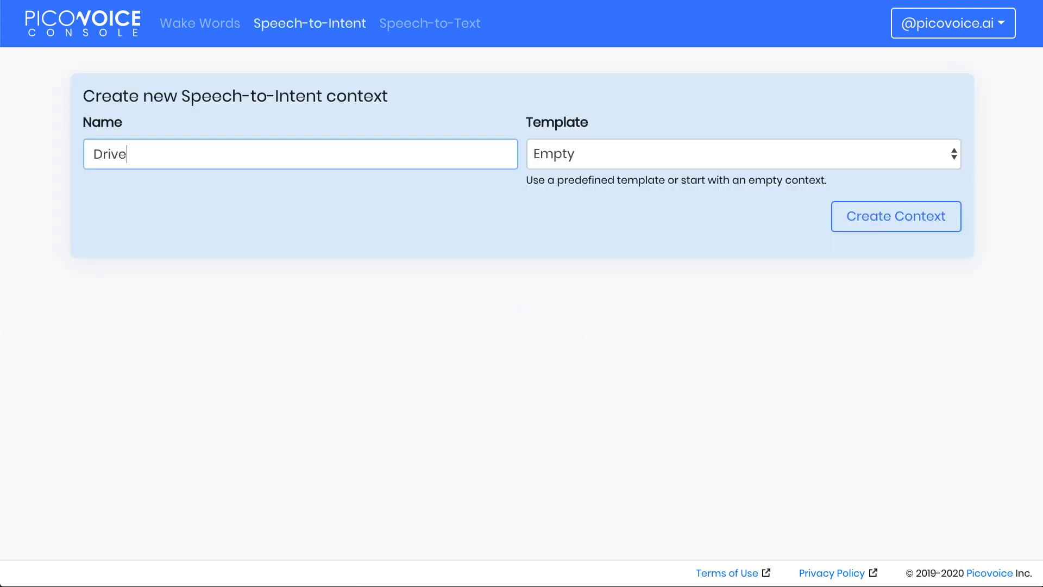
{"action": "type", "text": "Thru"}
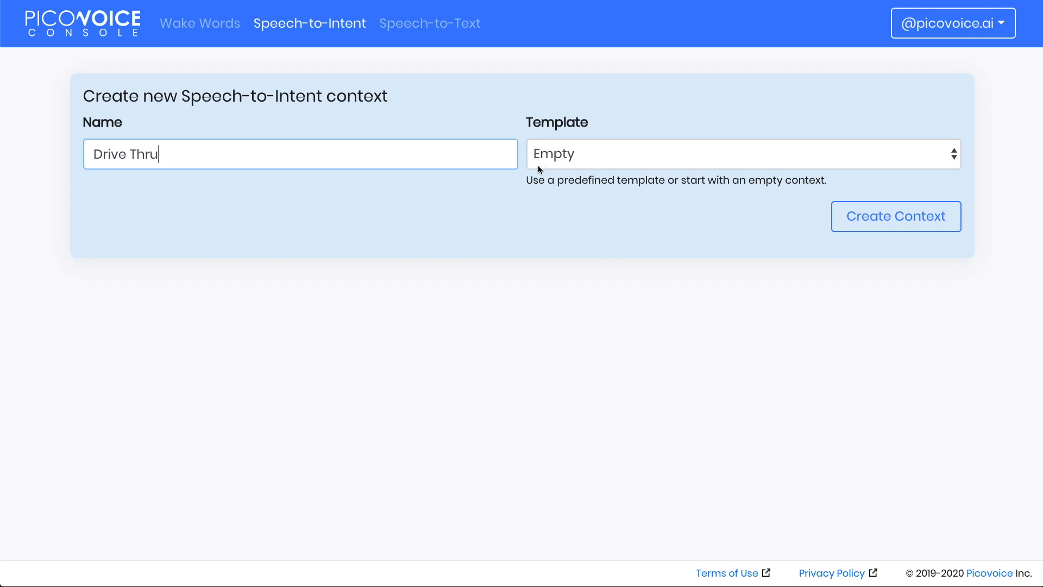
{"action": "mouse_move", "coordinate": [592, 175]}
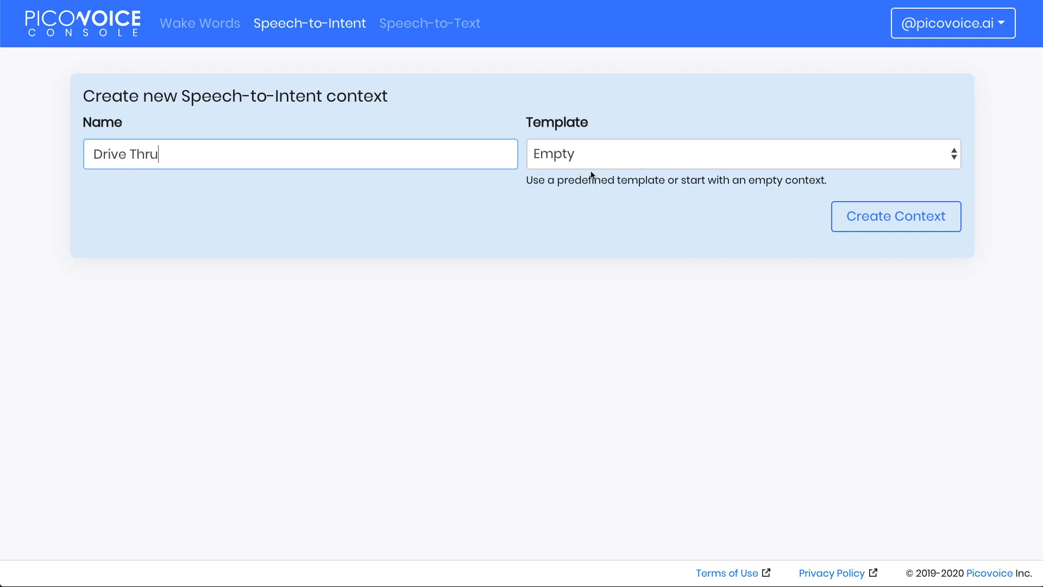
{"action": "mouse_move", "coordinate": [586, 225]}
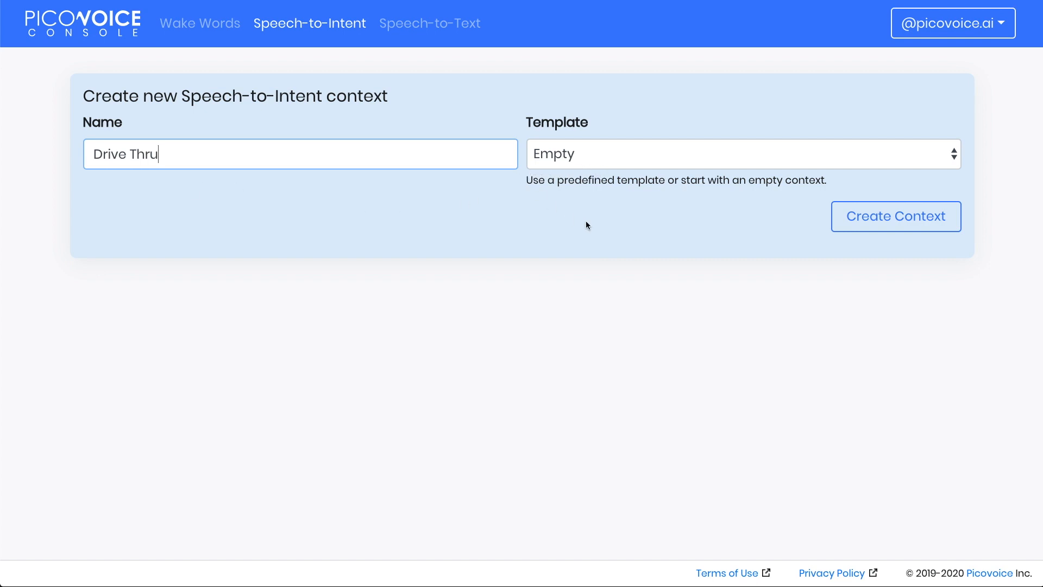
{"action": "left_click", "coordinate": [896, 216]}
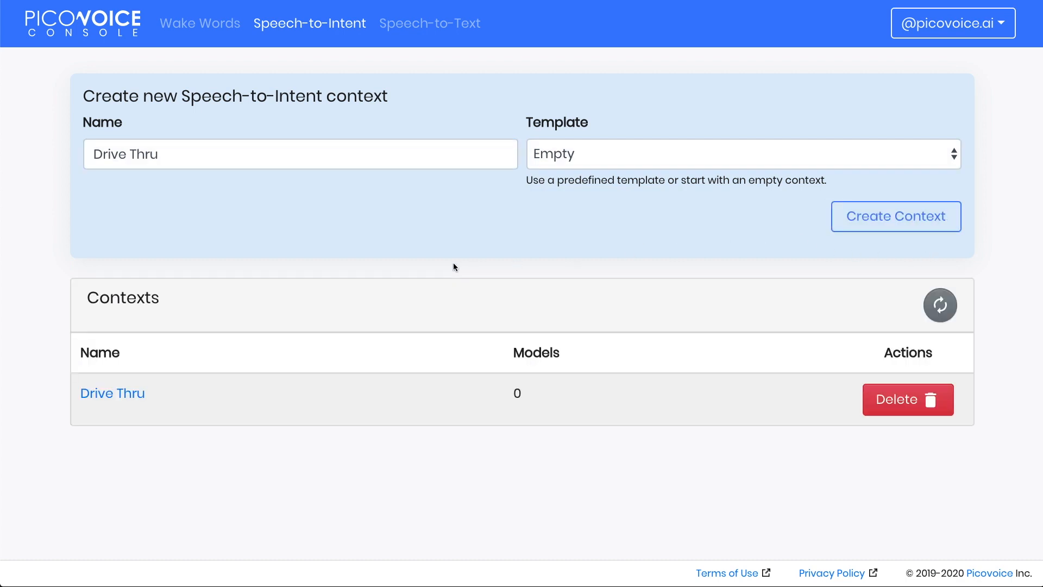
{"action": "mouse_move", "coordinate": [112, 393]}
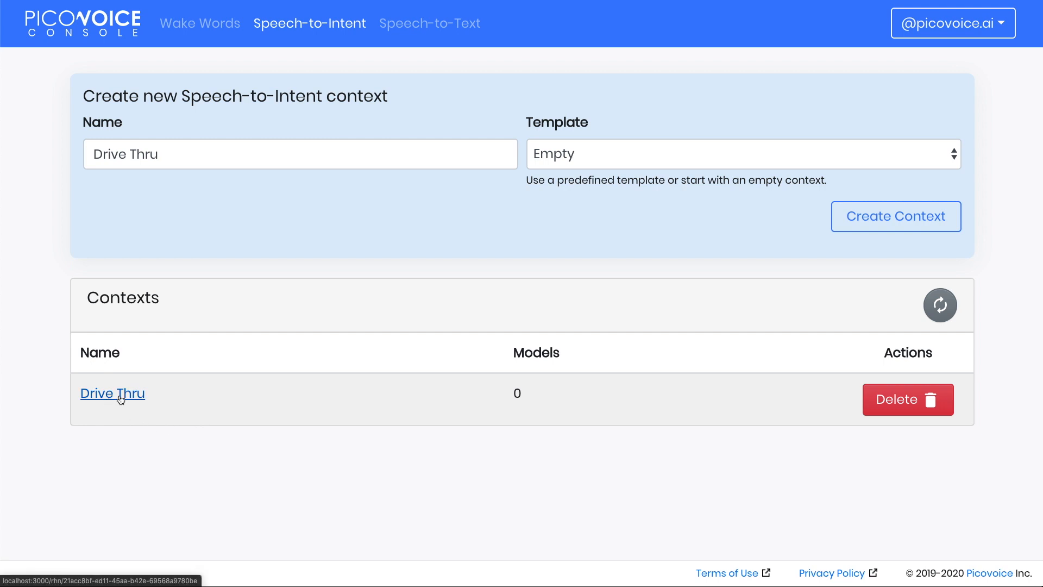
Step: Open Drive Thru, add an intent named 'order', and open its expressions
{"action": "left_click", "coordinate": [113, 392]}
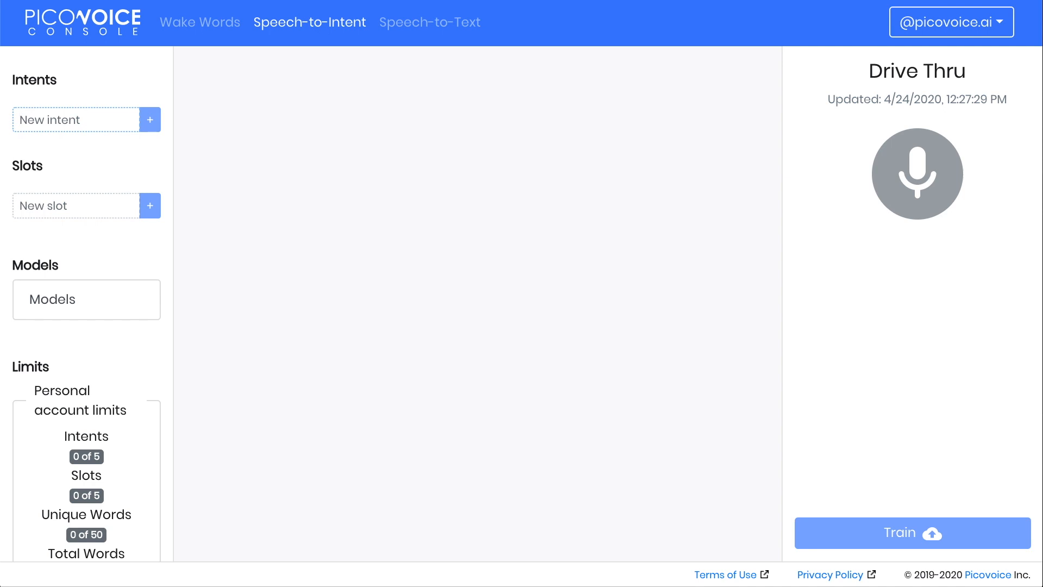
{"action": "mouse_move", "coordinate": [98, 143]}
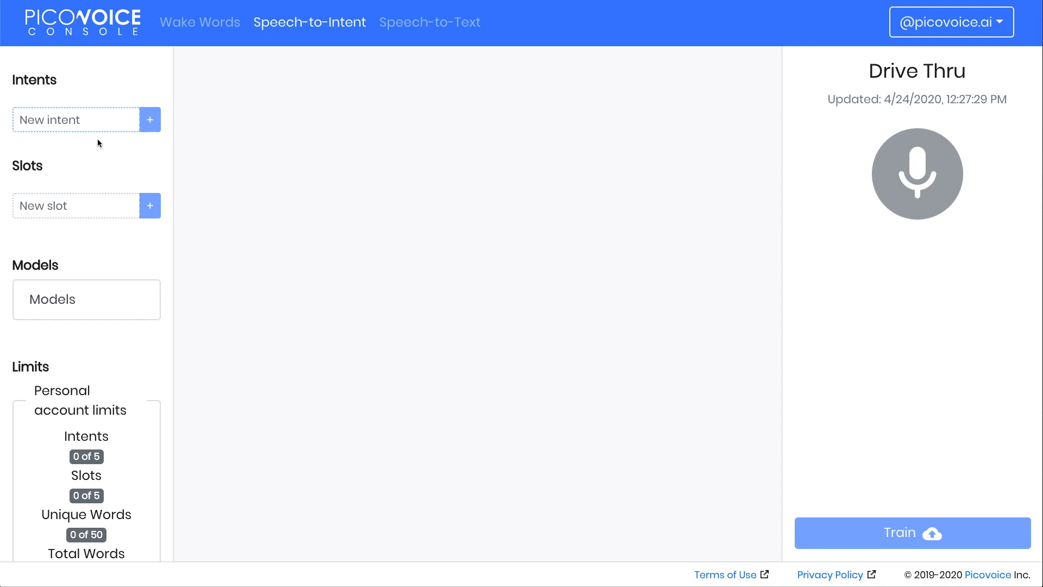
{"action": "type", "text": "order"}
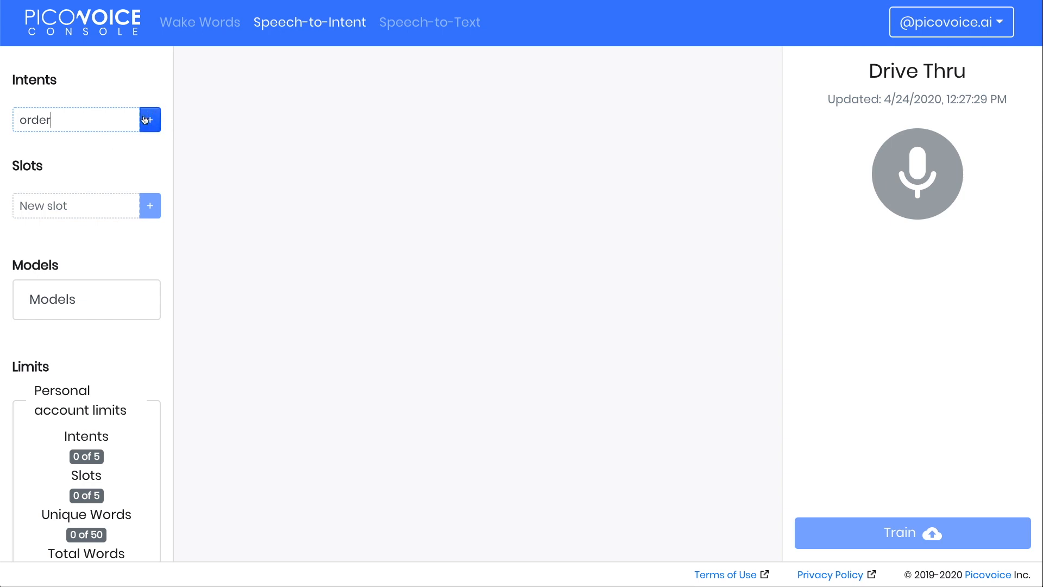
{"action": "left_click", "coordinate": [150, 120]}
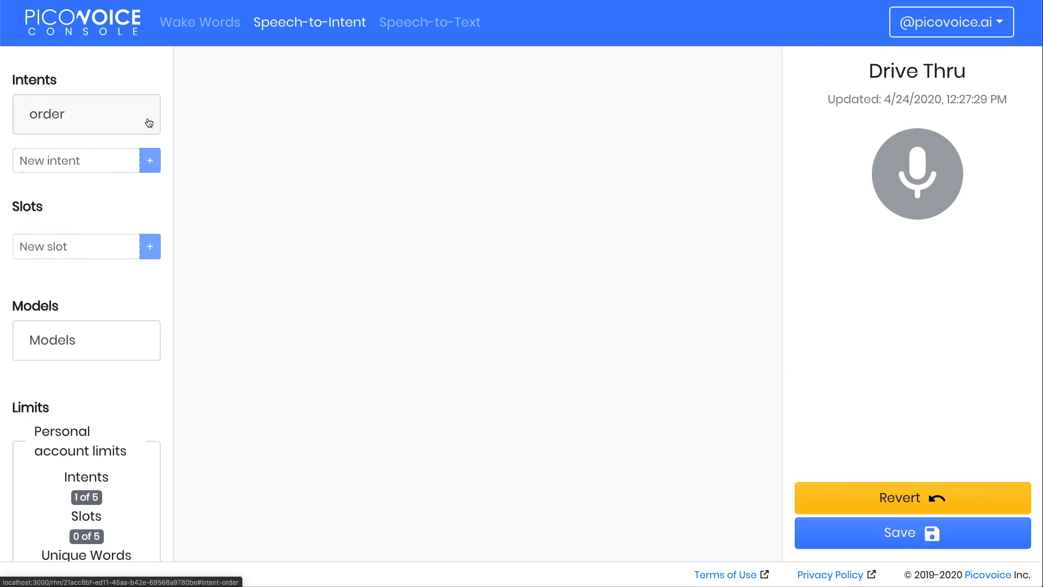
{"action": "mouse_move", "coordinate": [112, 120]}
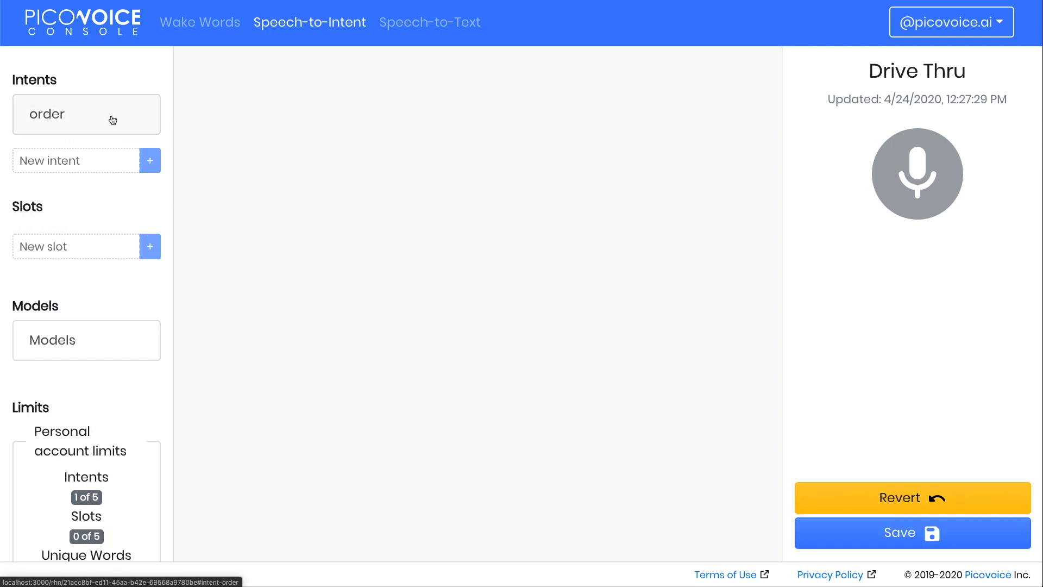
{"action": "left_click", "coordinate": [86, 113]}
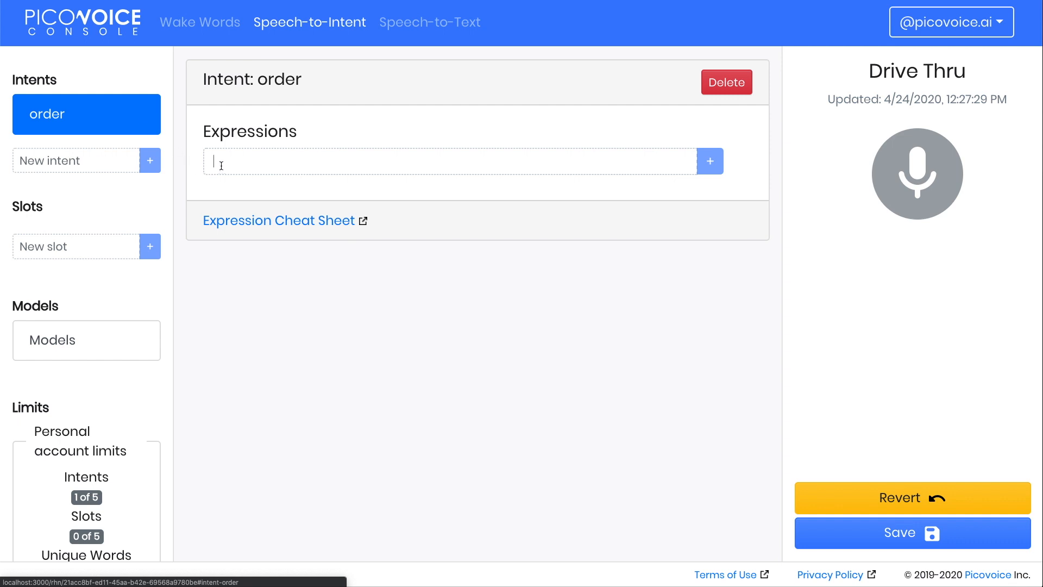
Step: Add the expression 'i'd like to order' to the order intent
{"action": "left_click", "coordinate": [455, 161]}
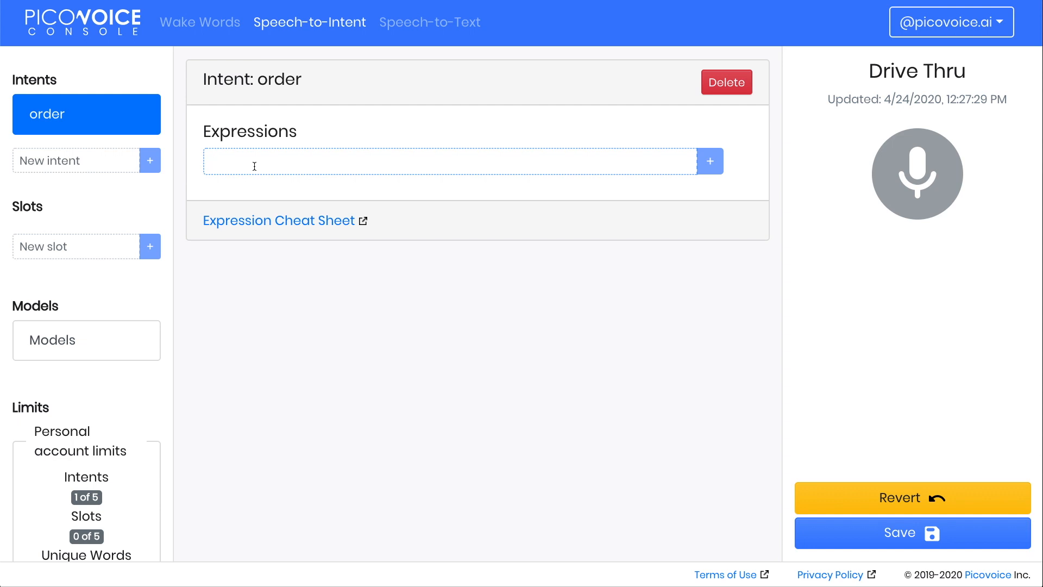
{"action": "type", "text": "i'd"}
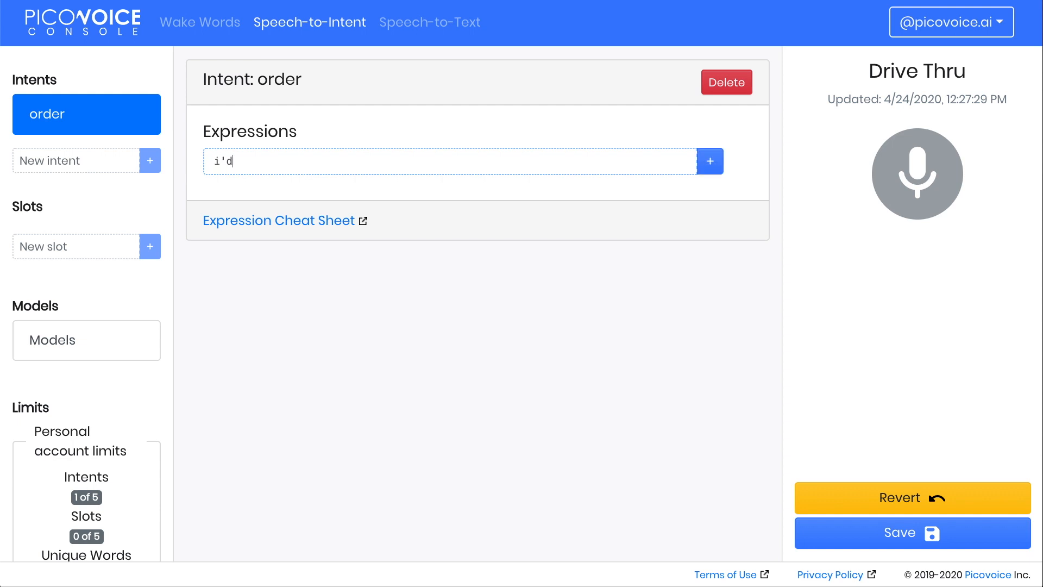
{"action": "type", "text": "like to order"}
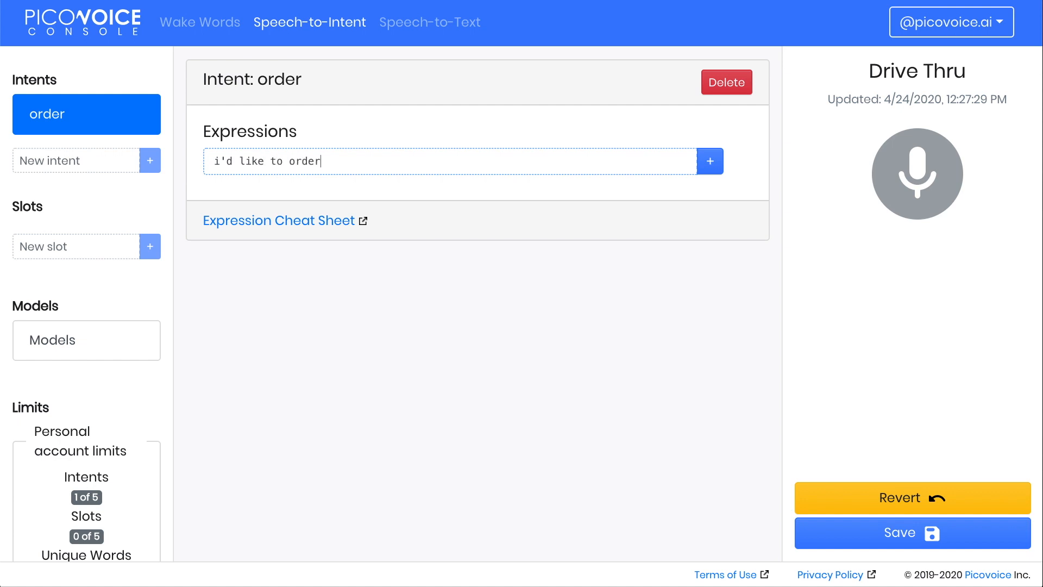
{"action": "mouse_move", "coordinate": [710, 161]}
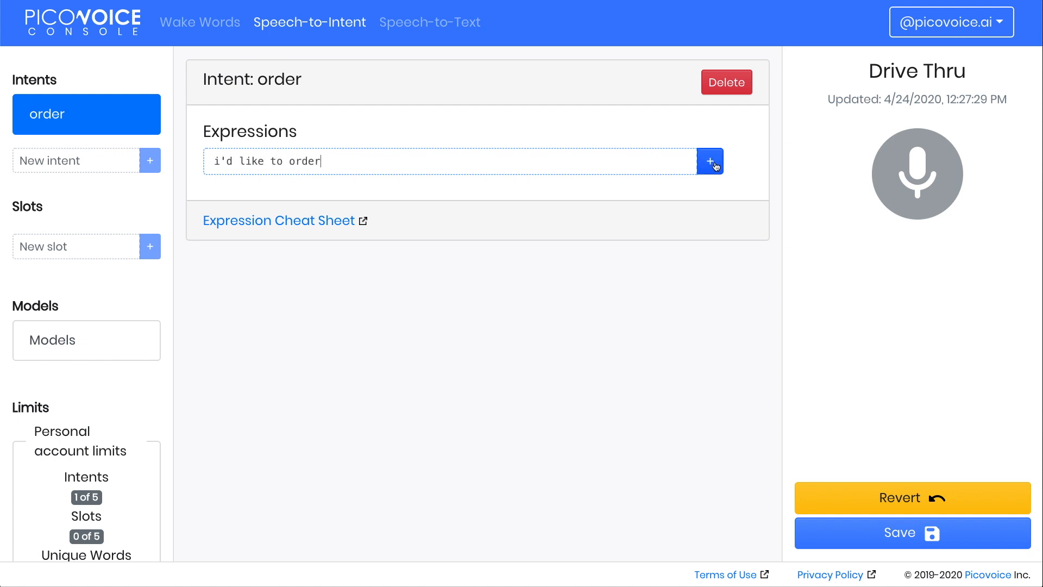
{"action": "left_click", "coordinate": [710, 161]}
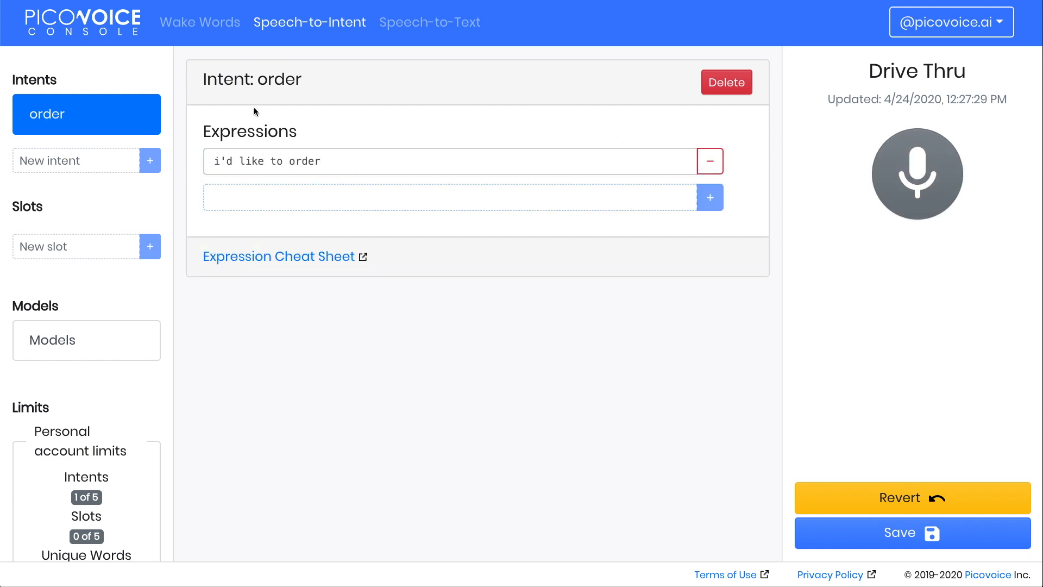
{"action": "left_click", "coordinate": [210, 161]}
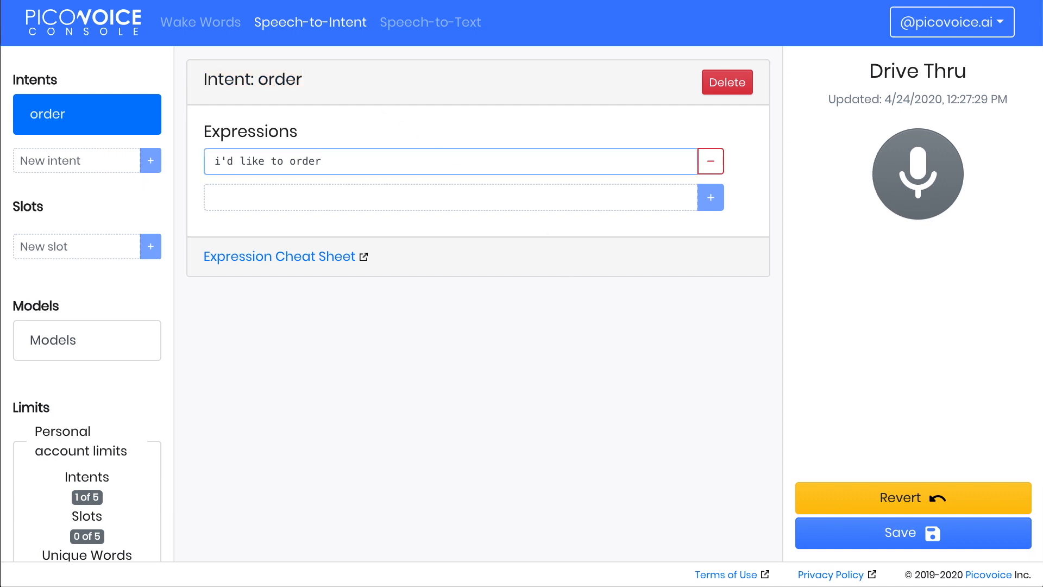
Step: Save the Drive Thru context and confirm a spoken test returns intent 'order'
{"action": "left_click", "coordinate": [322, 161]}
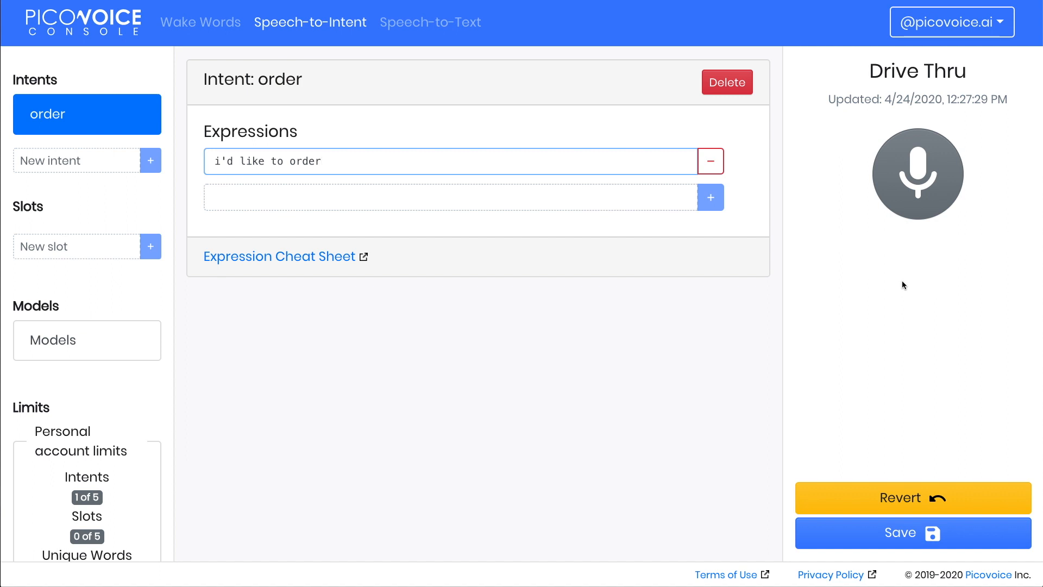
{"action": "mouse_move", "coordinate": [950, 265]}
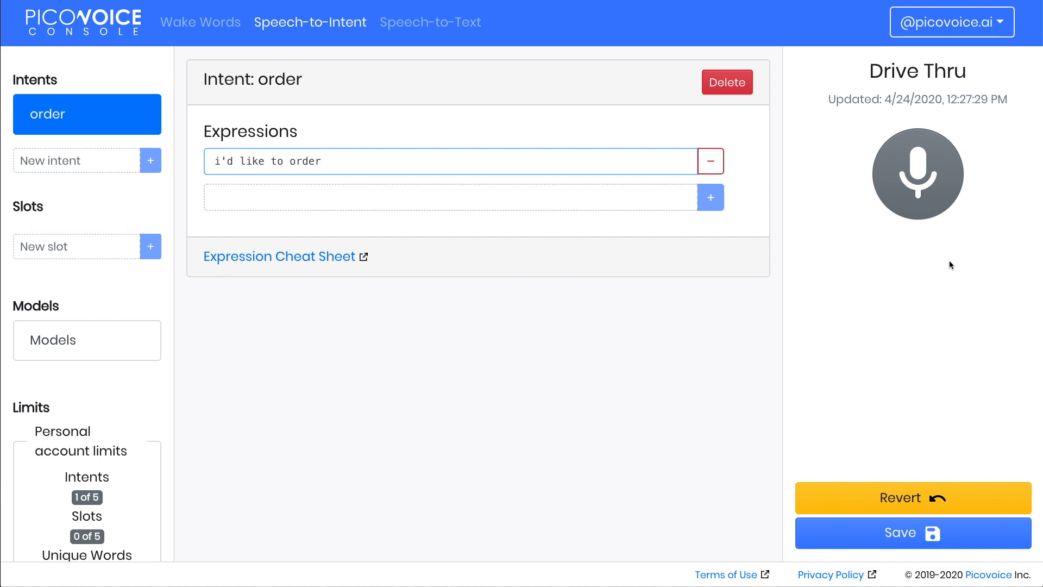
{"action": "mouse_move", "coordinate": [989, 219]}
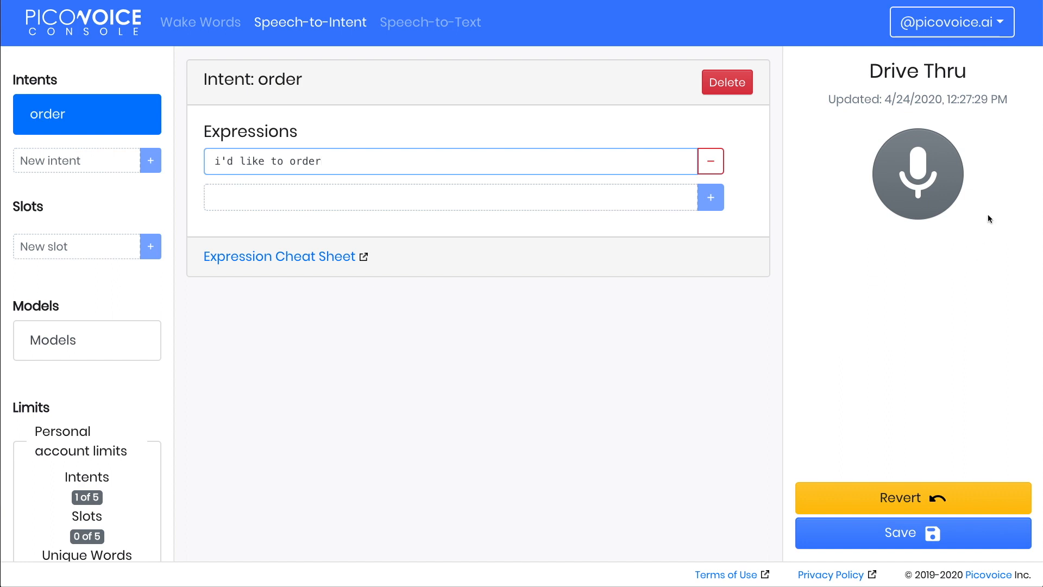
{"action": "left_click", "coordinate": [912, 532]}
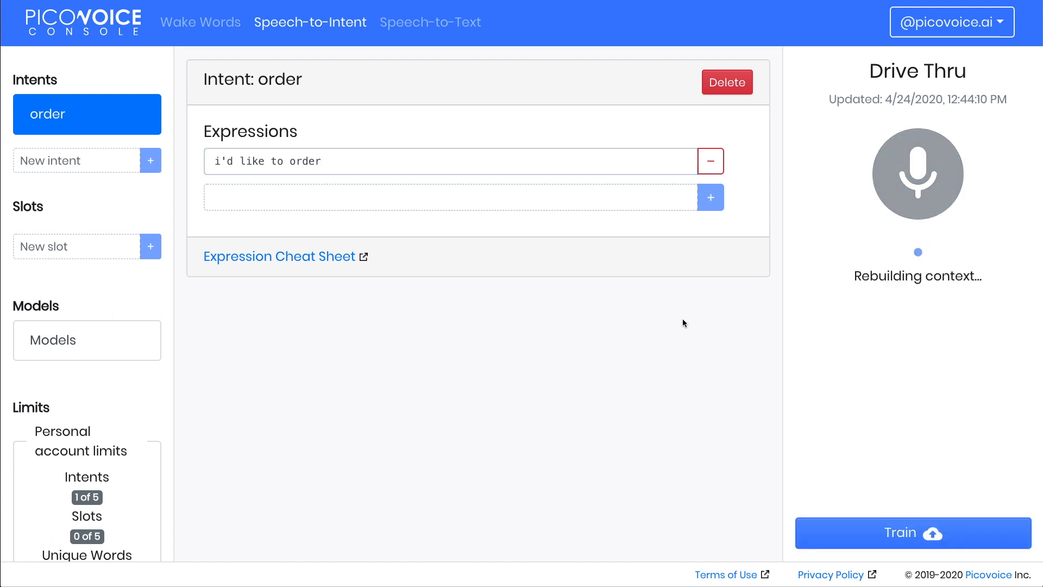
{"action": "left_click", "coordinate": [453, 196]}
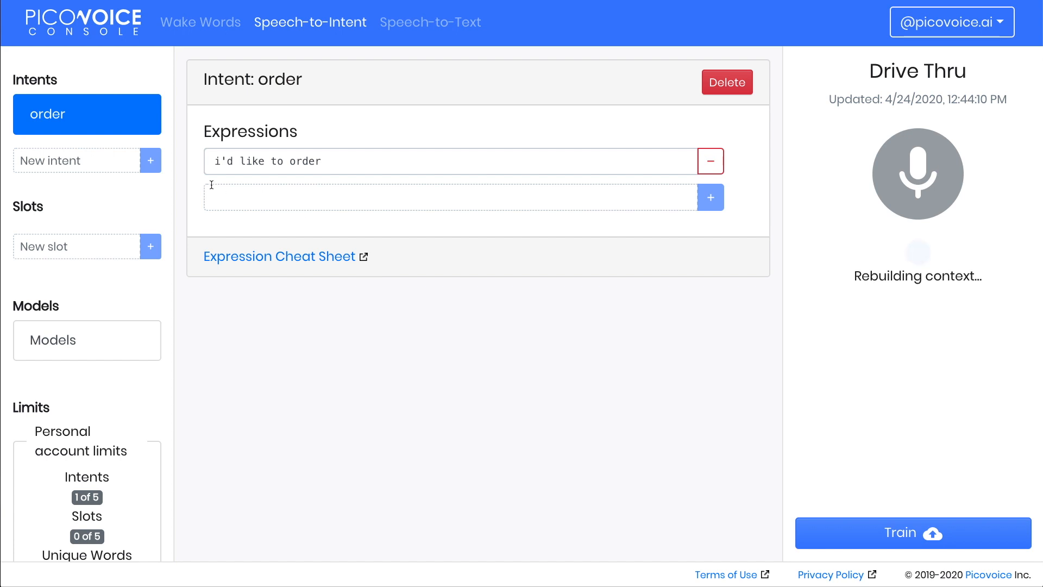
{"action": "left_click", "coordinate": [918, 174]}
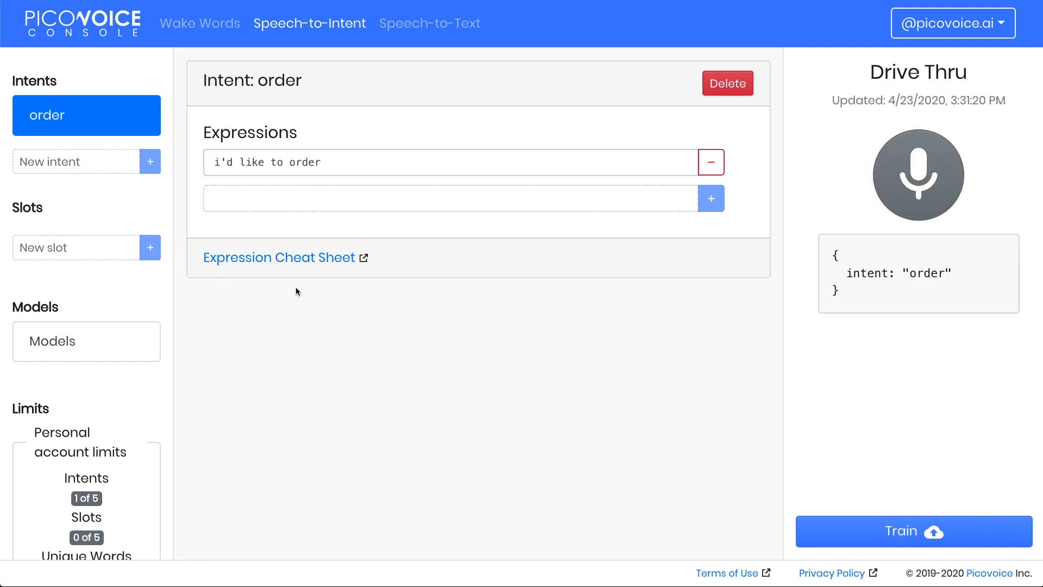
{"action": "mouse_move", "coordinate": [338, 166]}
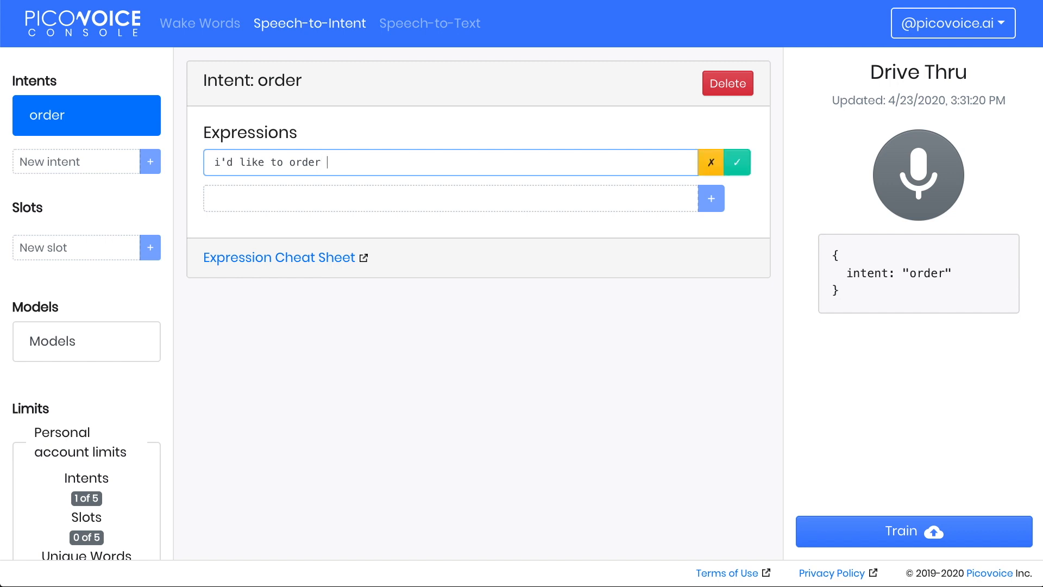
Step: Change the expression to 'i'd like to order $pv.SingleDigitInteger:orderNumber'
{"action": "type", "text": "$"}
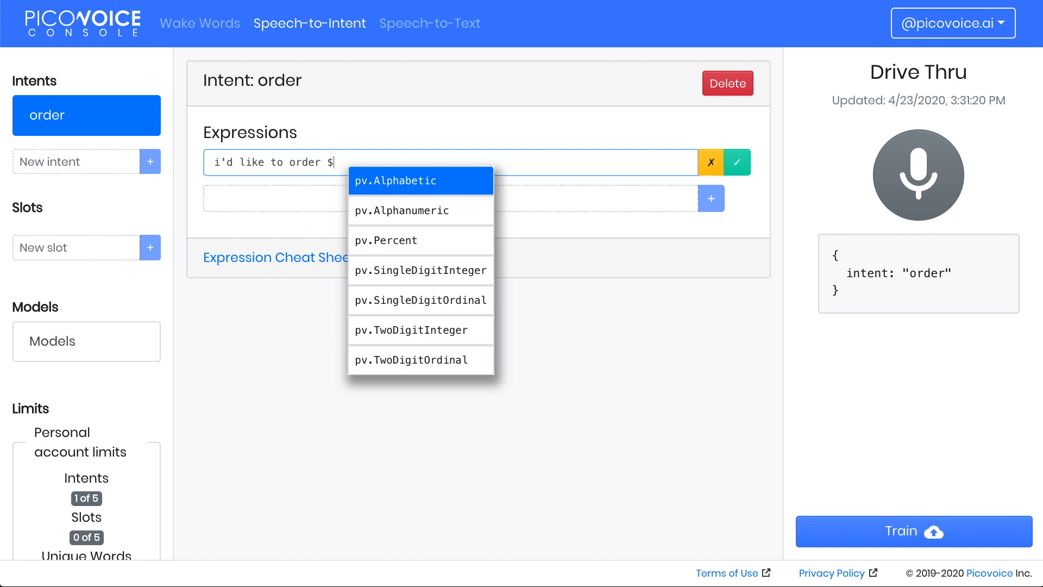
{"action": "type", "text": "pv"}
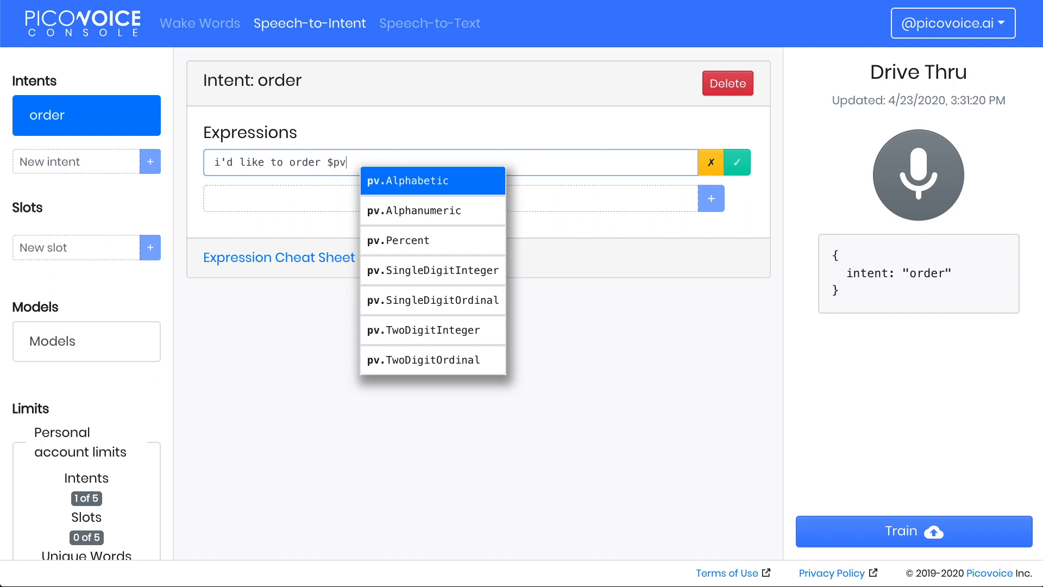
{"action": "type", "text": ".Sin"}
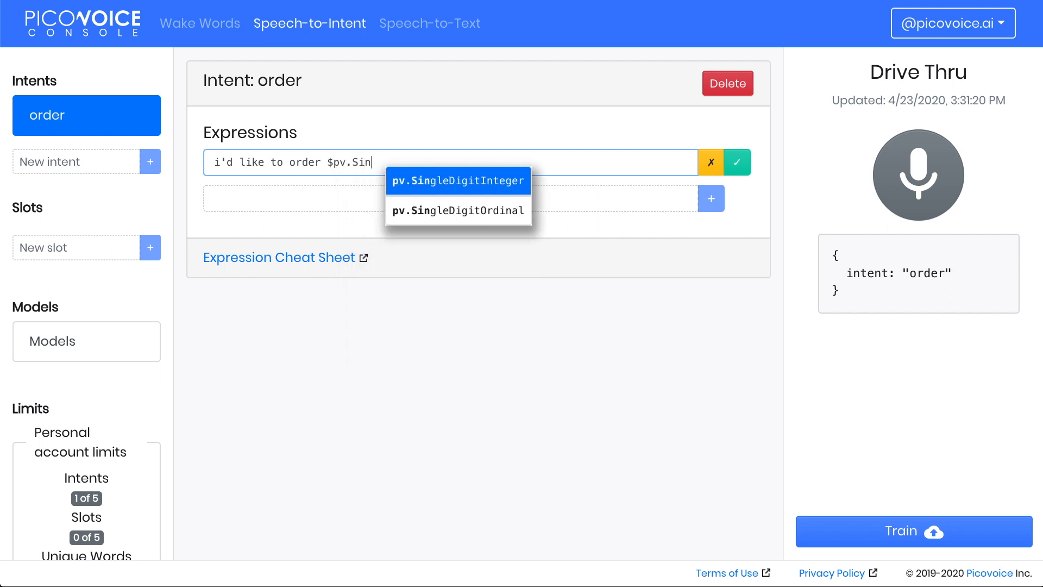
{"action": "left_click", "coordinate": [457, 181]}
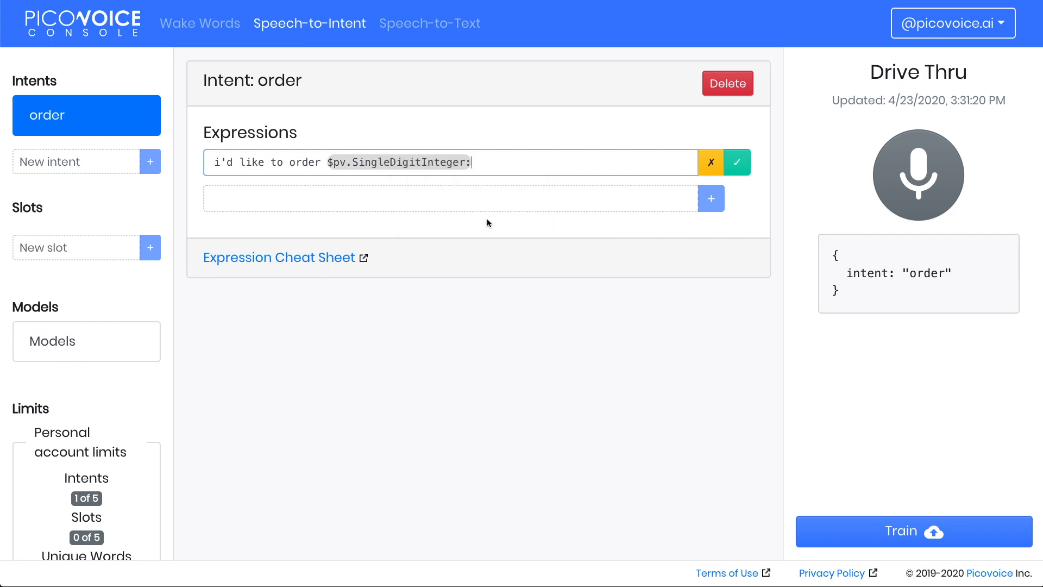
{"action": "mouse_move", "coordinate": [525, 205]}
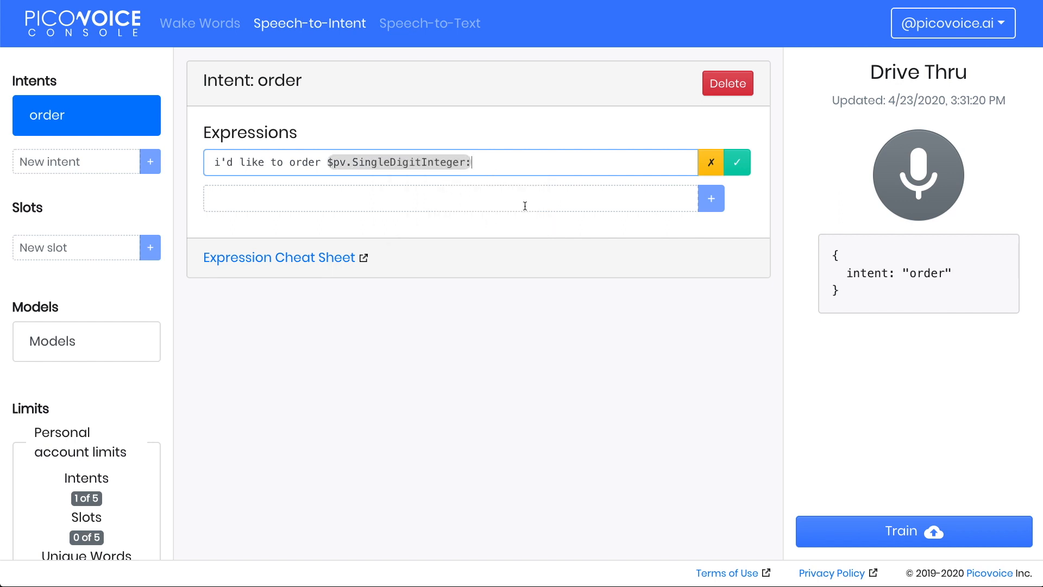
{"action": "type", "text": "orderN"}
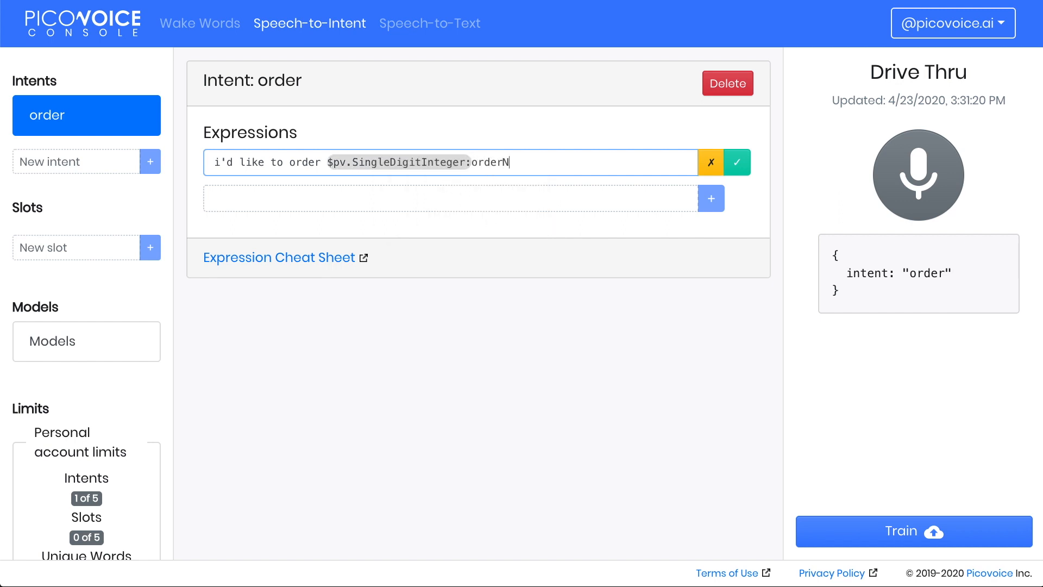
{"action": "type", "text": "umber"}
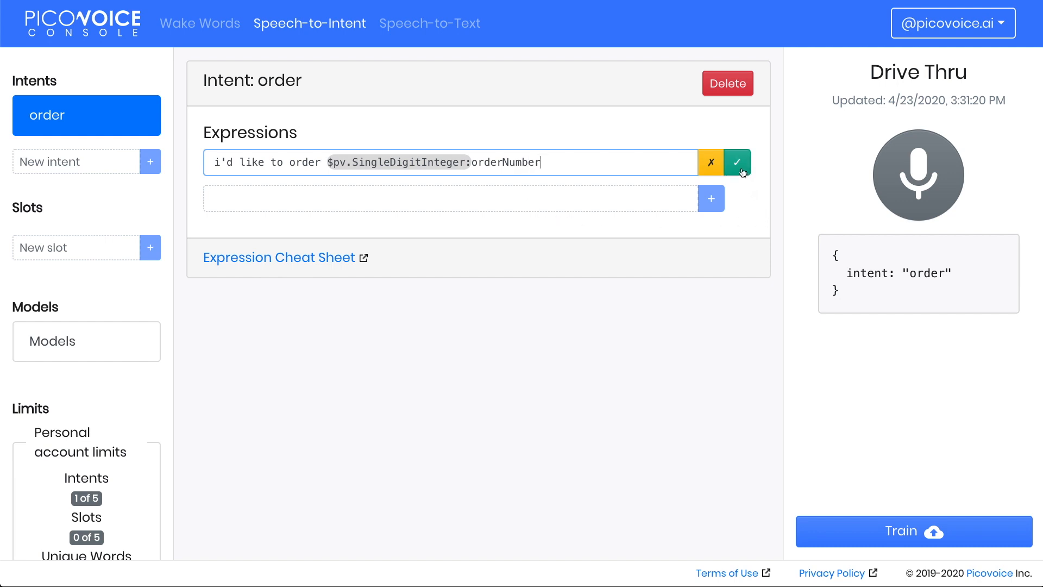
{"action": "mouse_move", "coordinate": [736, 163]}
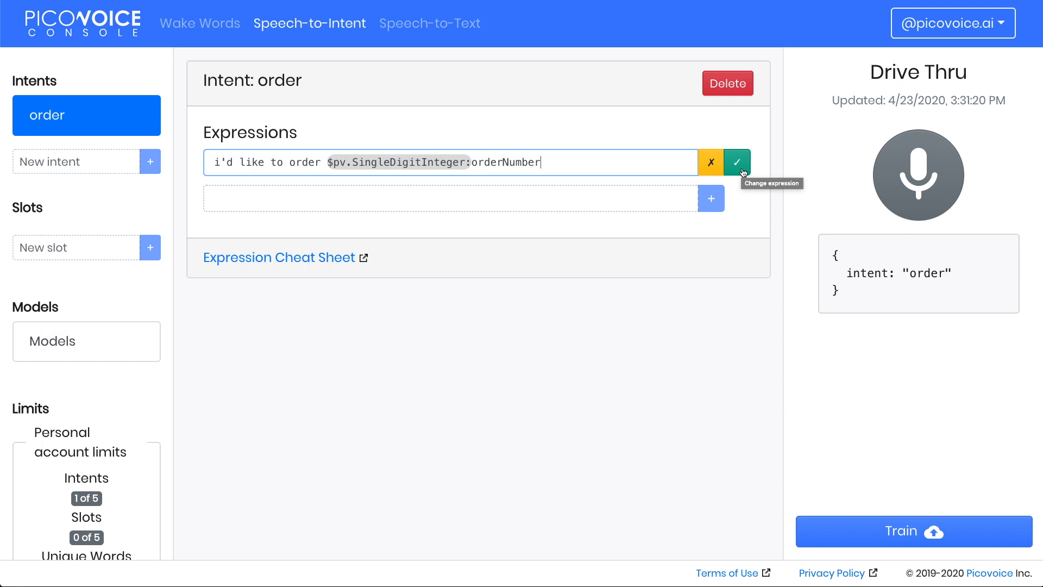
{"action": "left_click", "coordinate": [736, 163]}
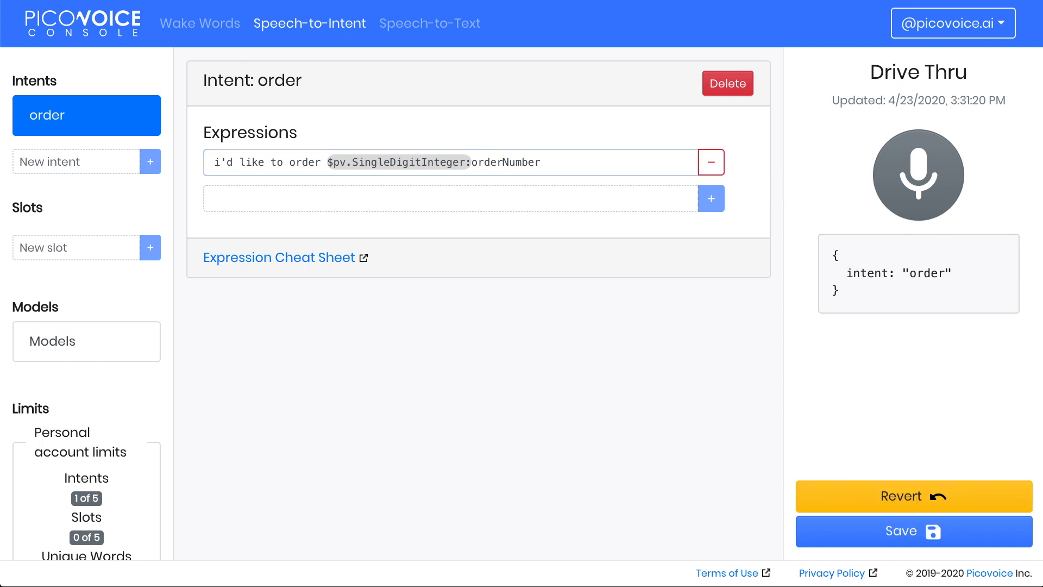
{"action": "mouse_move", "coordinate": [616, 313]}
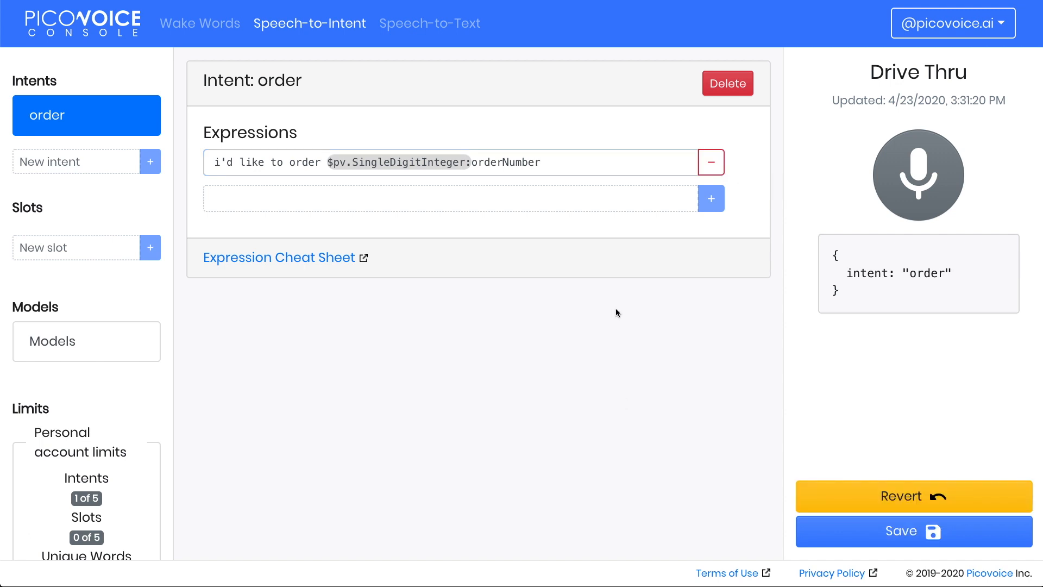
{"action": "mouse_move", "coordinate": [804, 177]}
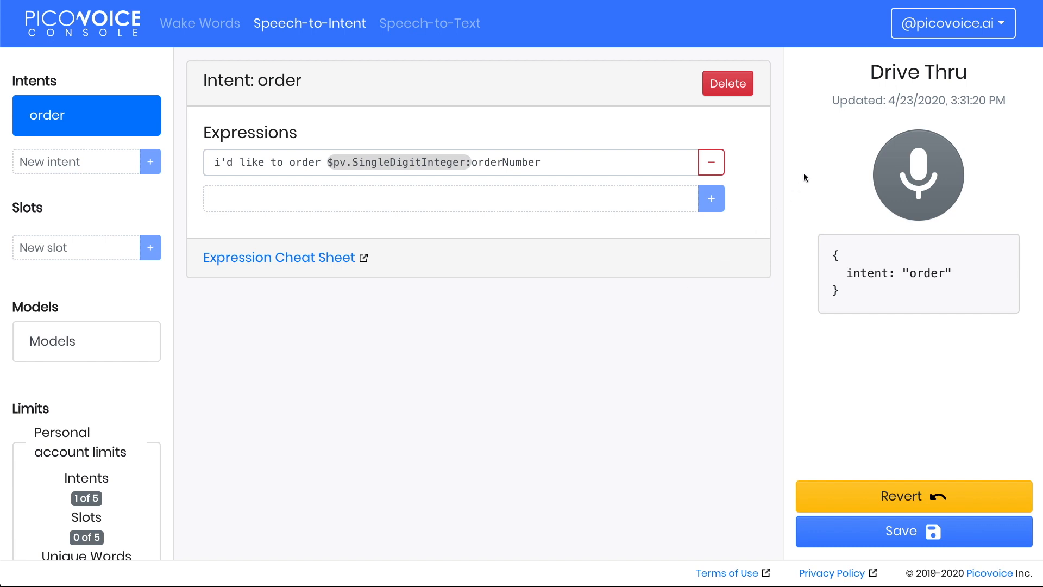
Step: Save and test the context, getting intent 'order' with orderNumber 6
{"action": "left_click", "coordinate": [913, 530]}
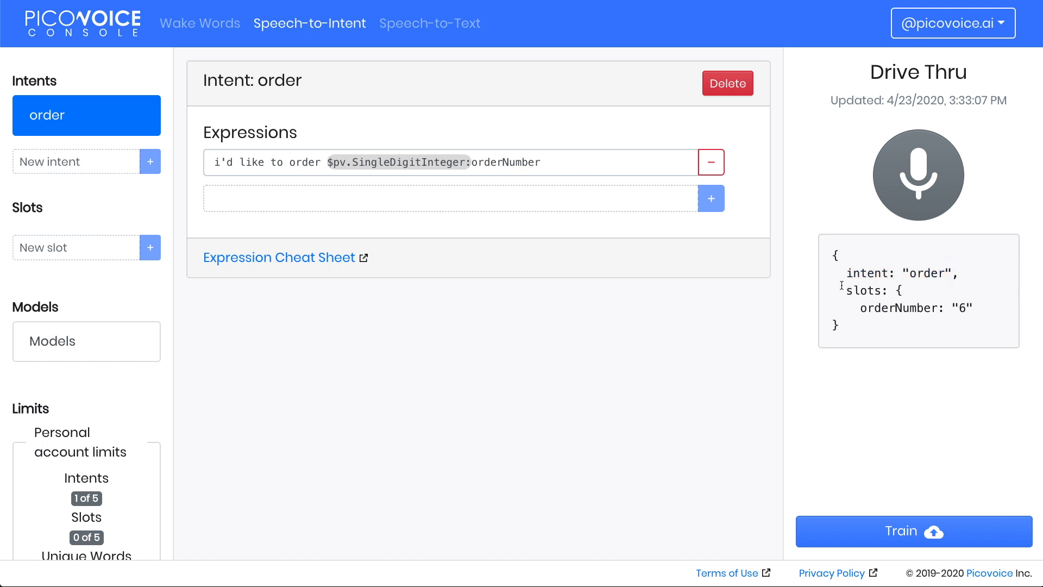
{"action": "mouse_move", "coordinate": [857, 307]}
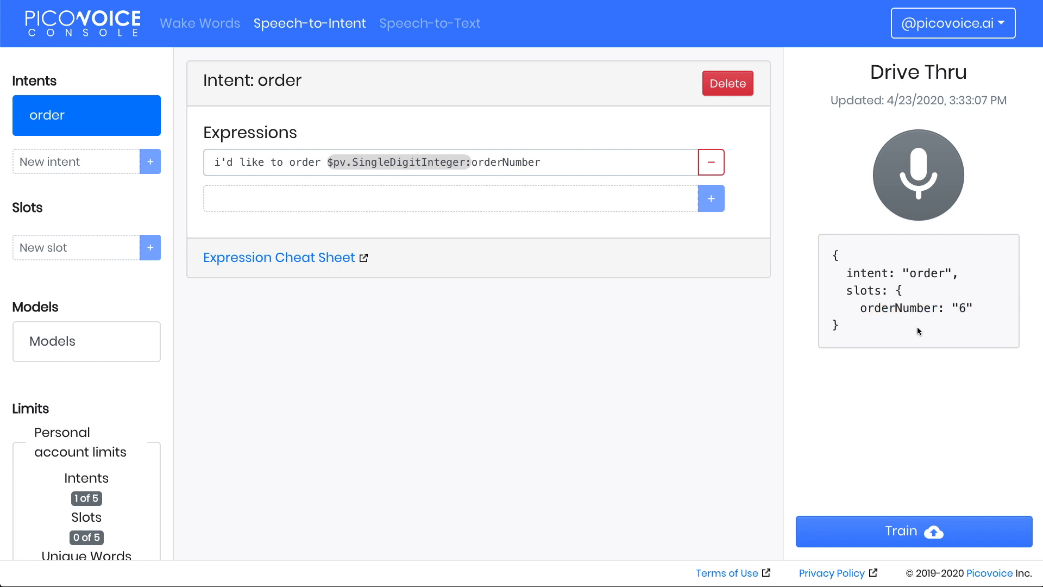
{"action": "double_click", "coordinate": [899, 308]}
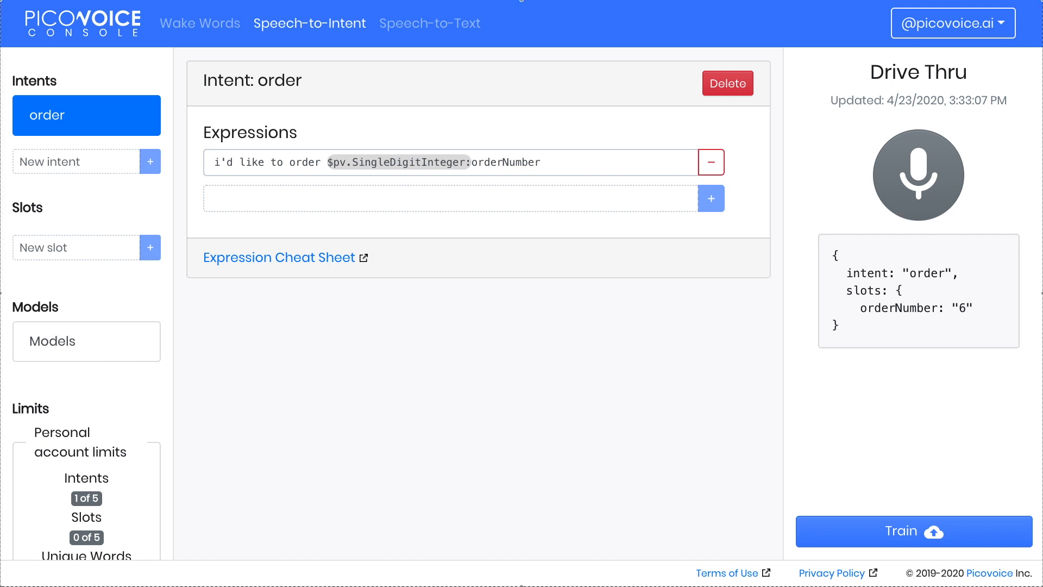
Step: Add a slot named 'menu' and open its empty element list
{"action": "left_click", "coordinate": [75, 248]}
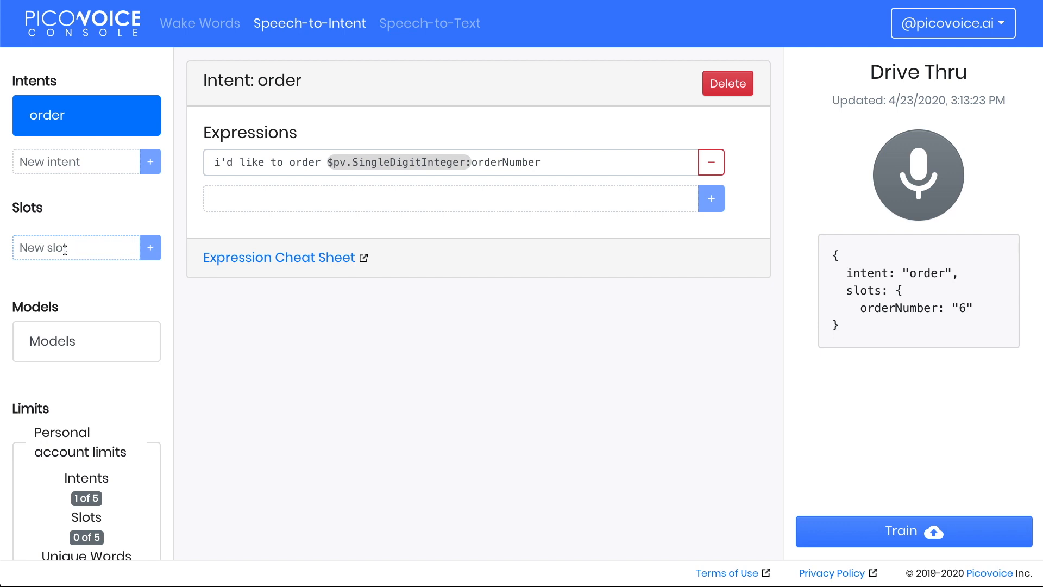
{"action": "mouse_move", "coordinate": [127, 300]}
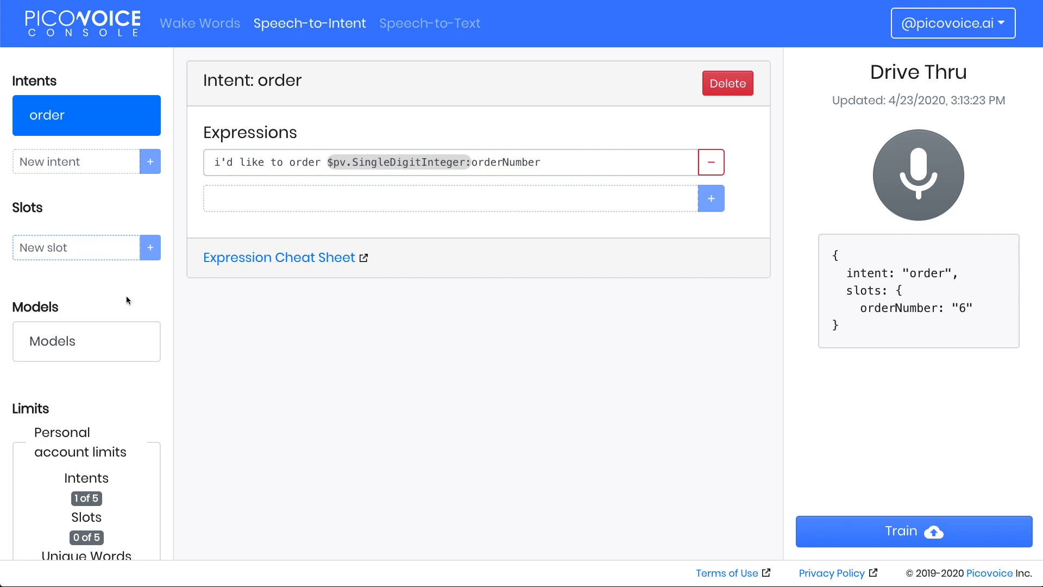
{"action": "type", "text": "menu"}
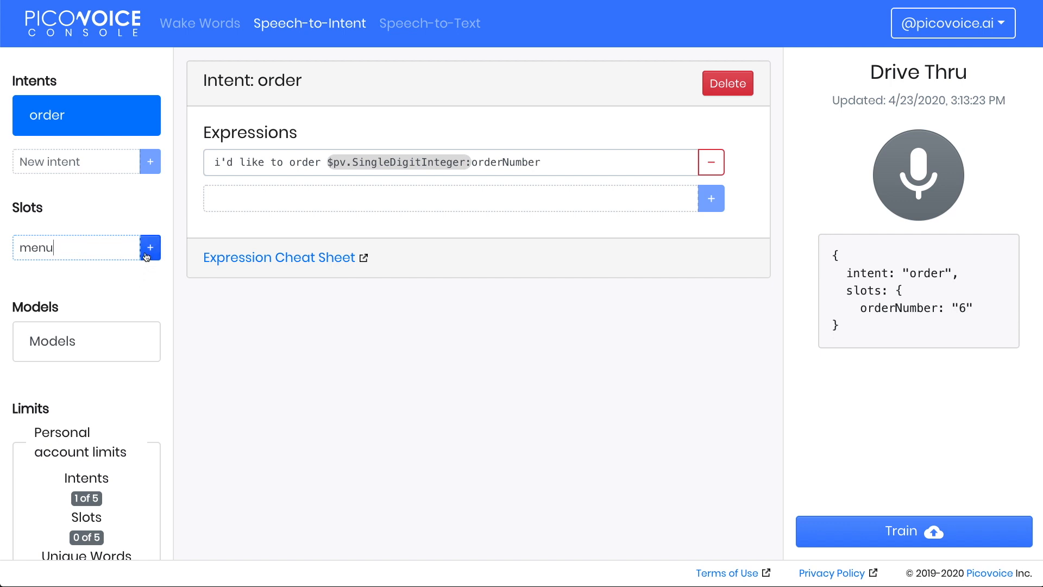
{"action": "left_click", "coordinate": [150, 247]}
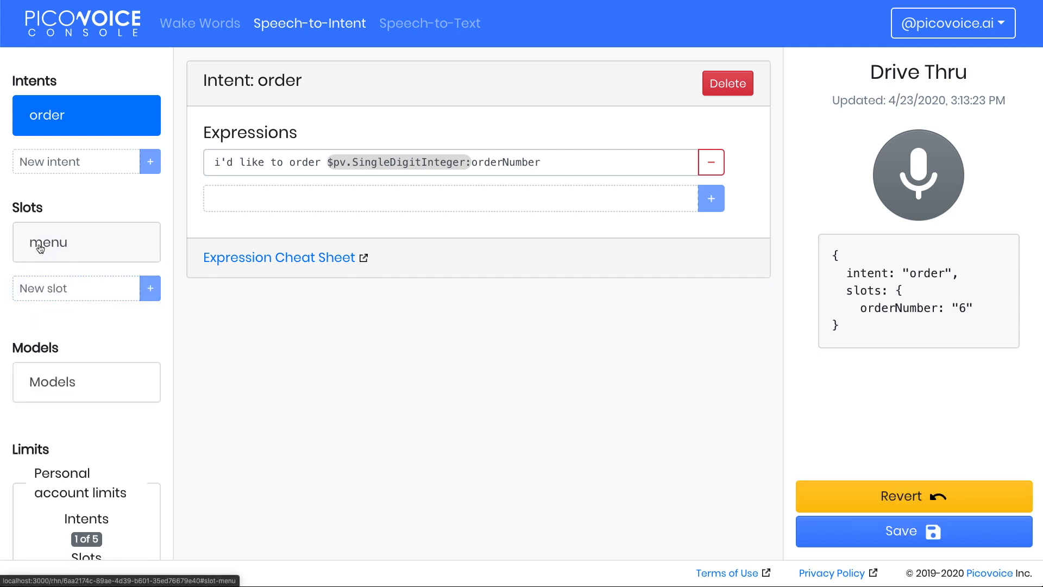
{"action": "left_click", "coordinate": [86, 241]}
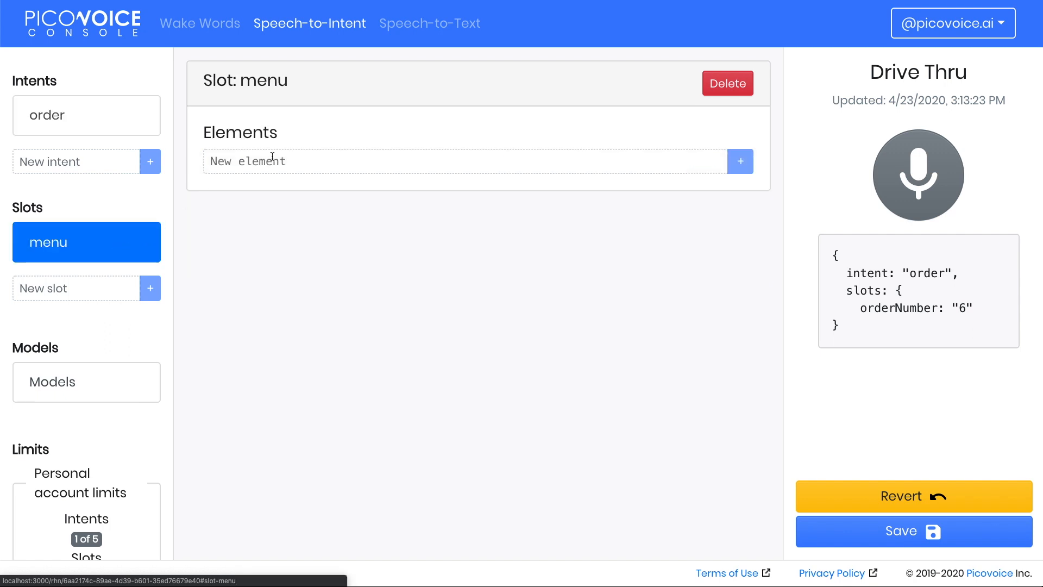
Step: Add hamburger, cheese burger, fries, milk shake and soda as menu slot elements
{"action": "left_click", "coordinate": [466, 161]}
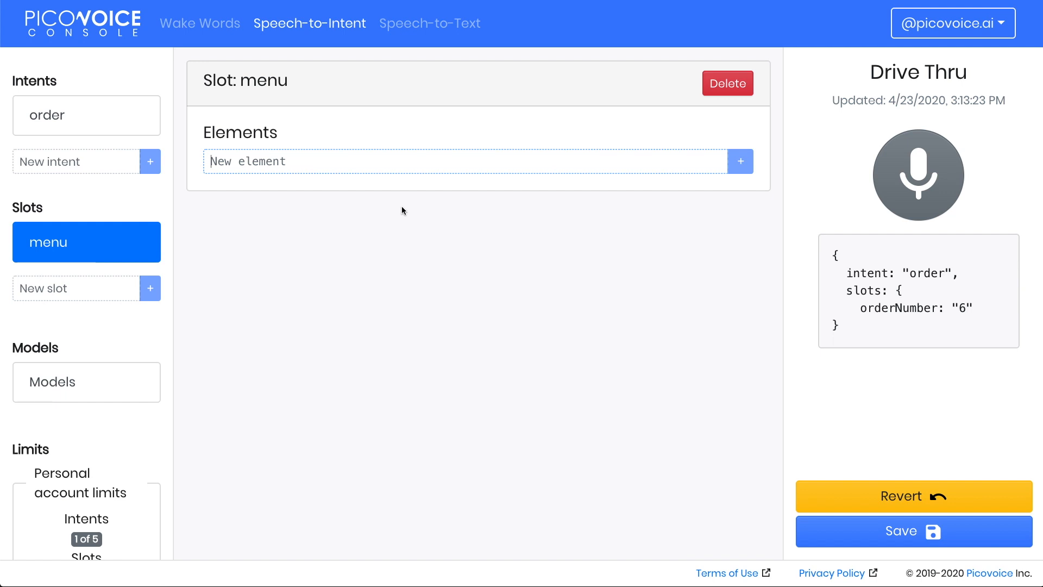
{"action": "mouse_move", "coordinate": [536, 221]}
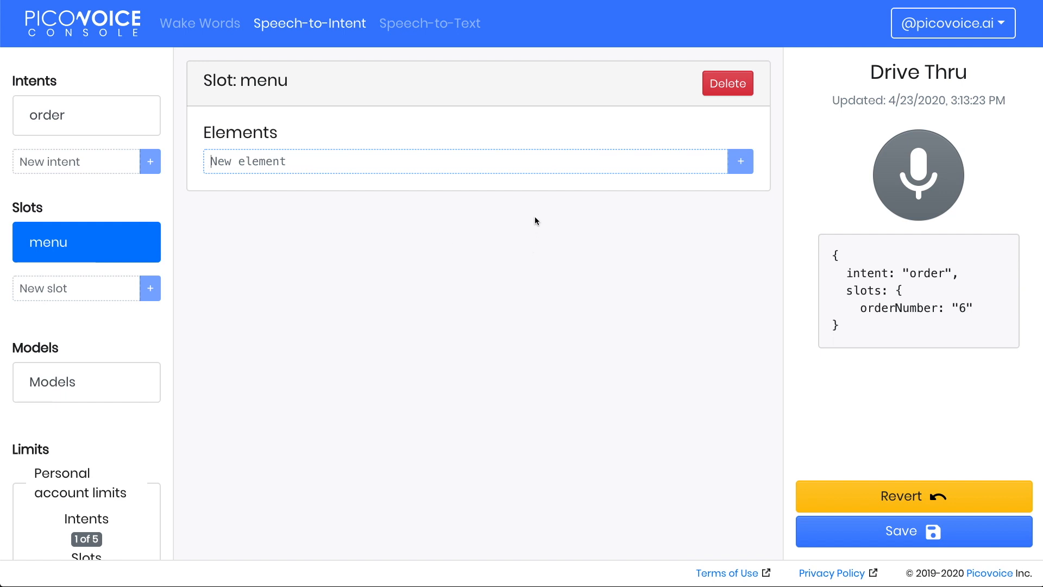
{"action": "mouse_move", "coordinate": [328, 340]}
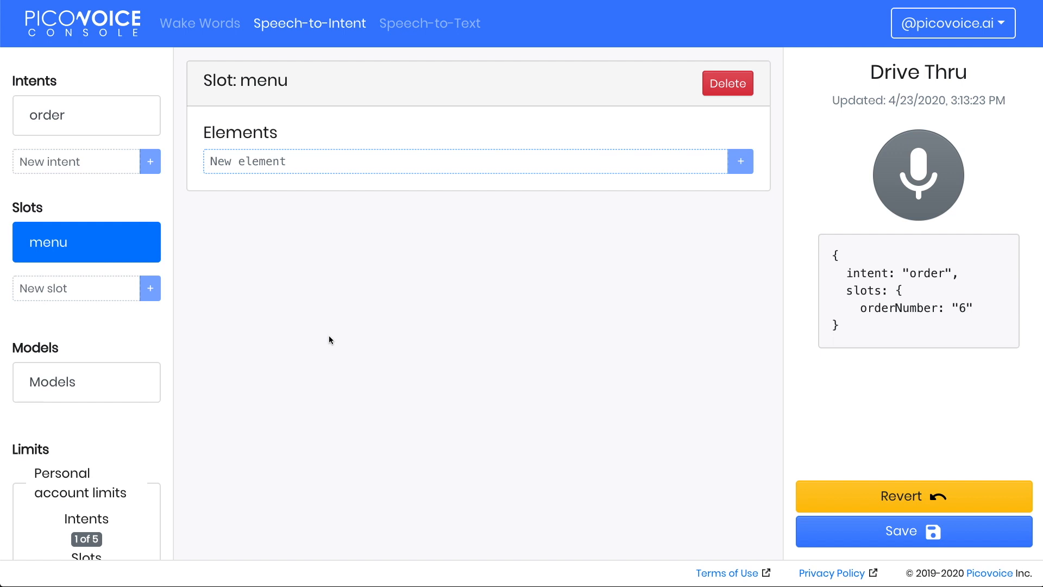
{"action": "type", "text": "hamburger"}
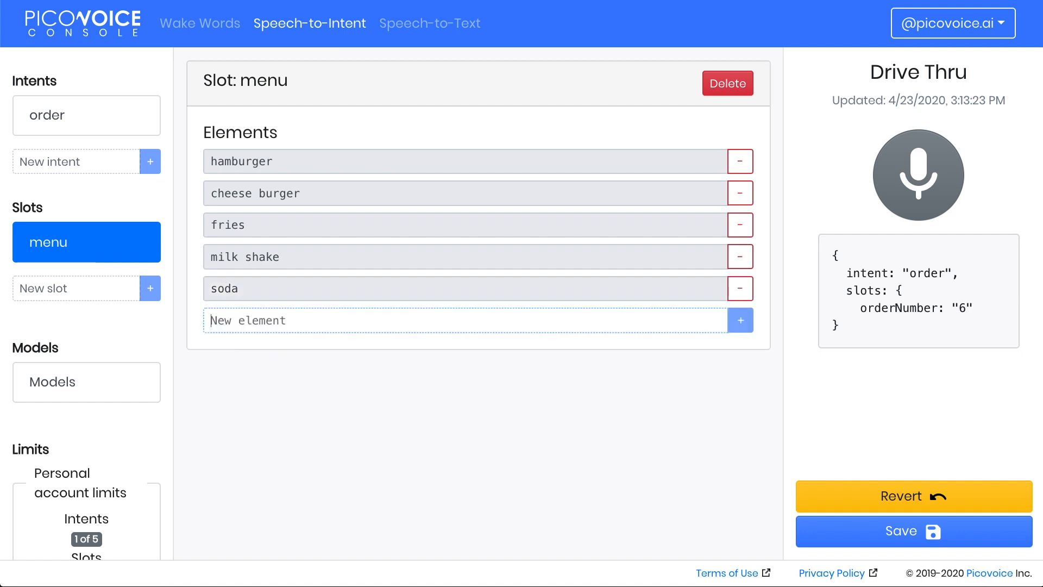
{"action": "left_click", "coordinate": [912, 532]}
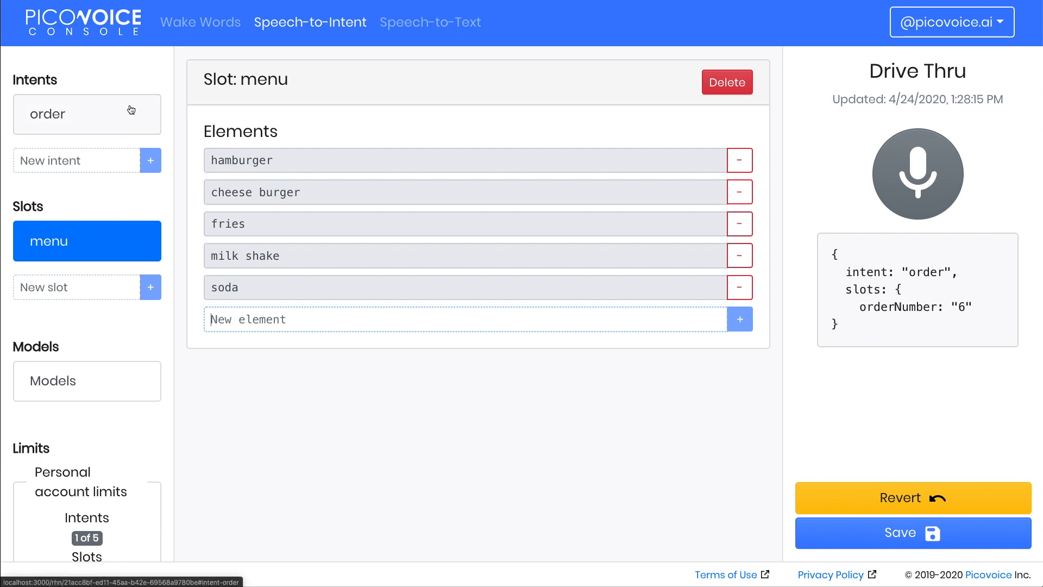
Step: Add the expression 'i'd like to order $menu:menuItem' to the order intent
{"action": "left_click", "coordinate": [79, 114]}
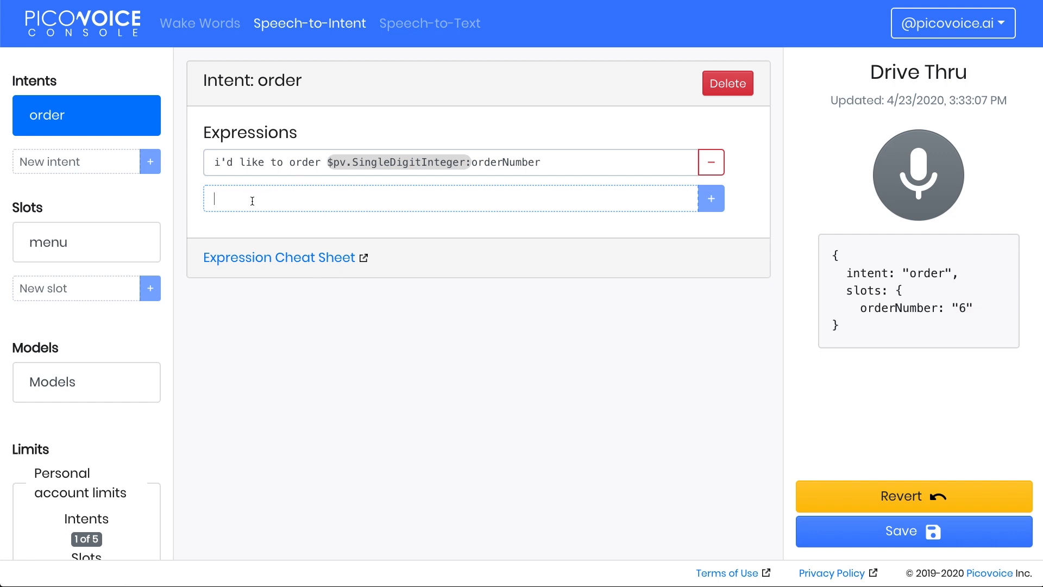
{"action": "type", "text": "i'd like to order"}
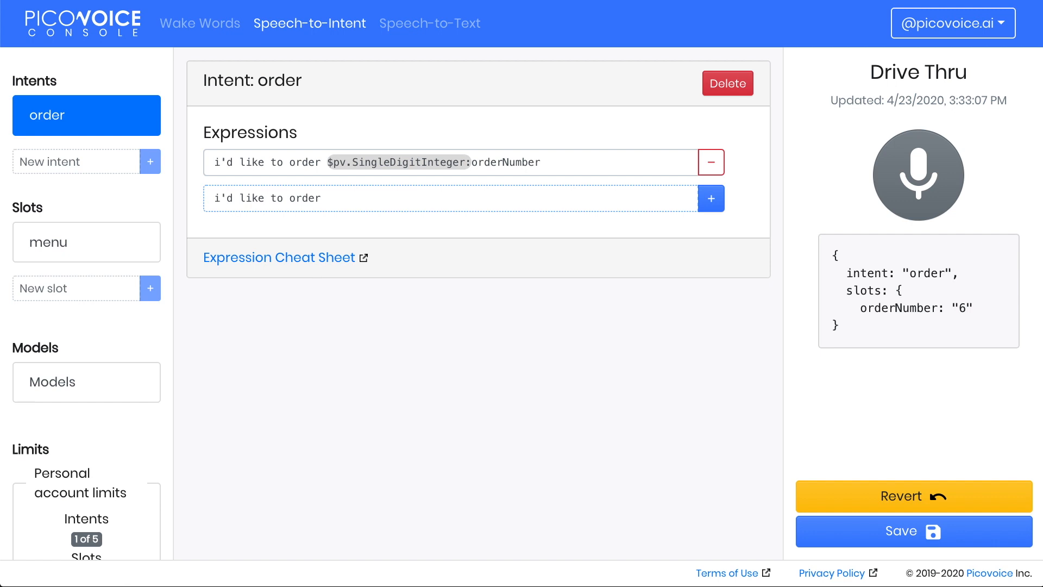
{"action": "type", "text": "$"}
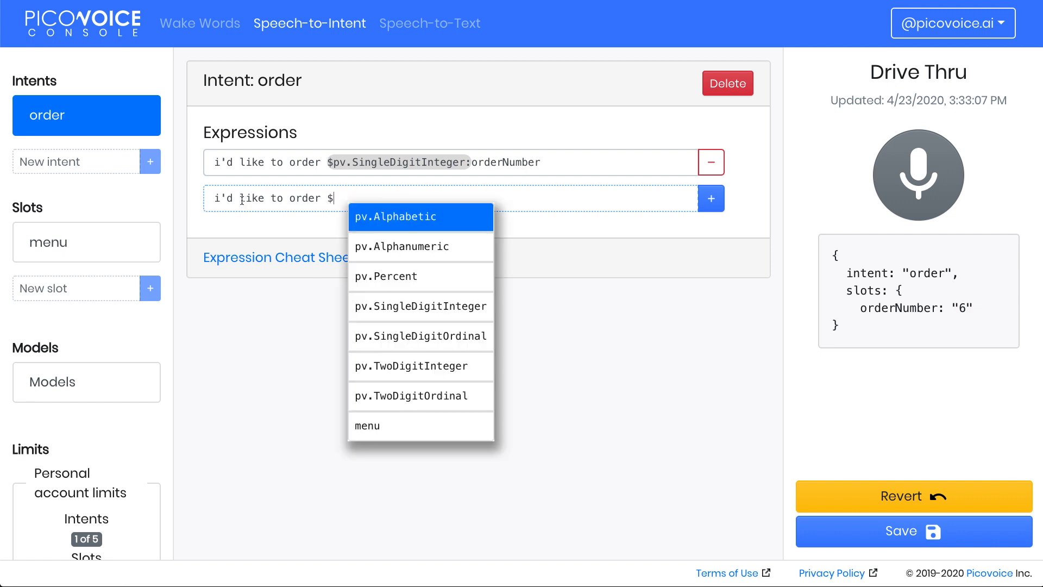
{"action": "left_click", "coordinate": [367, 425]}
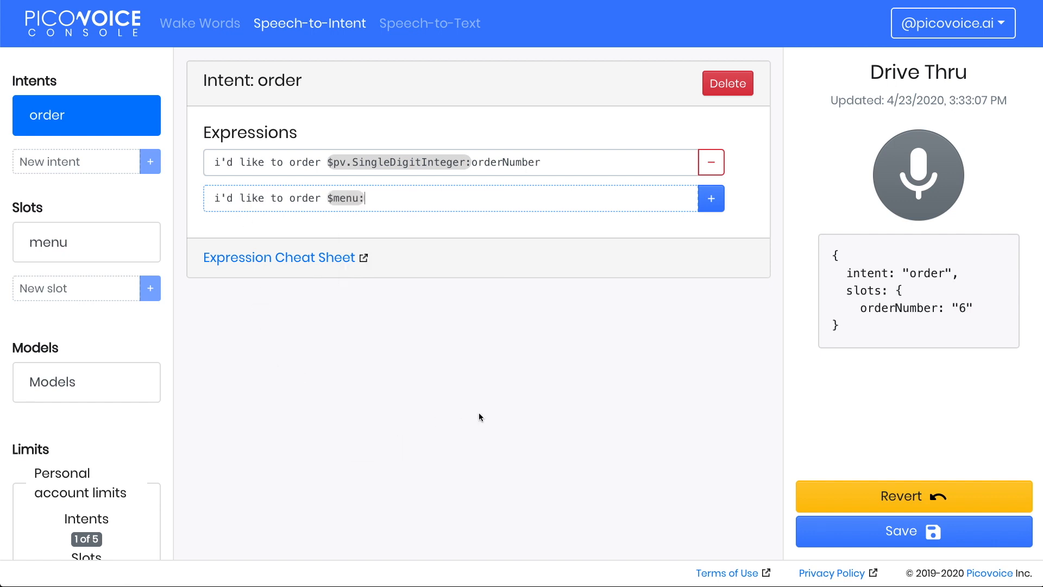
{"action": "type", "text": "menuI"}
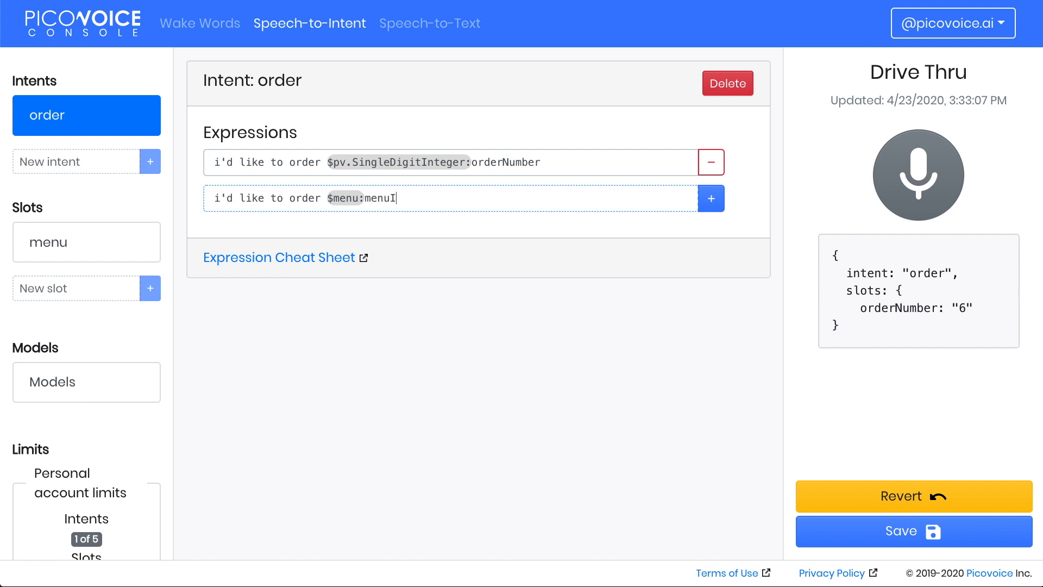
{"action": "type", "text": "tem"}
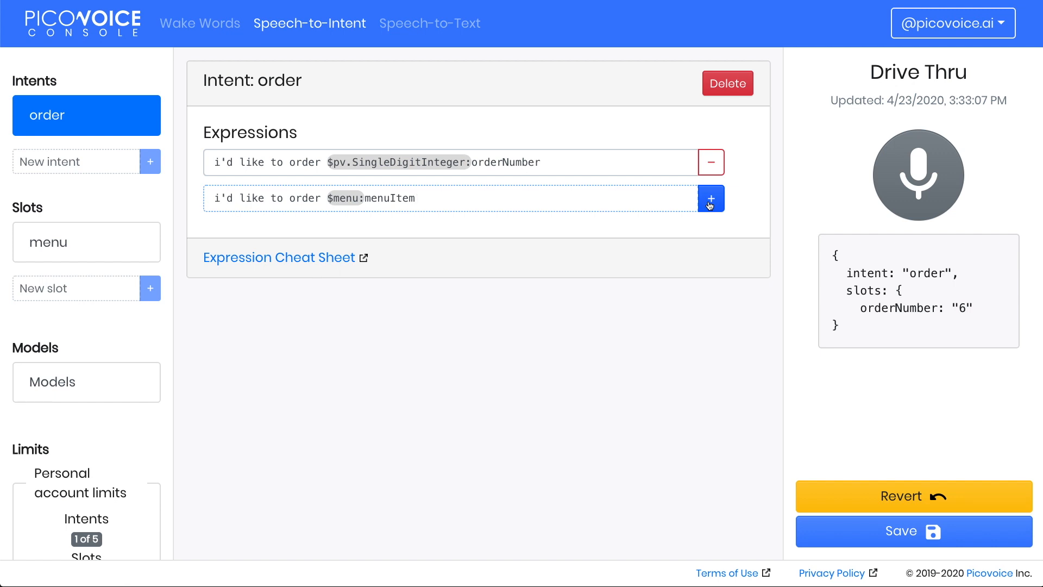
{"action": "left_click", "coordinate": [711, 198]}
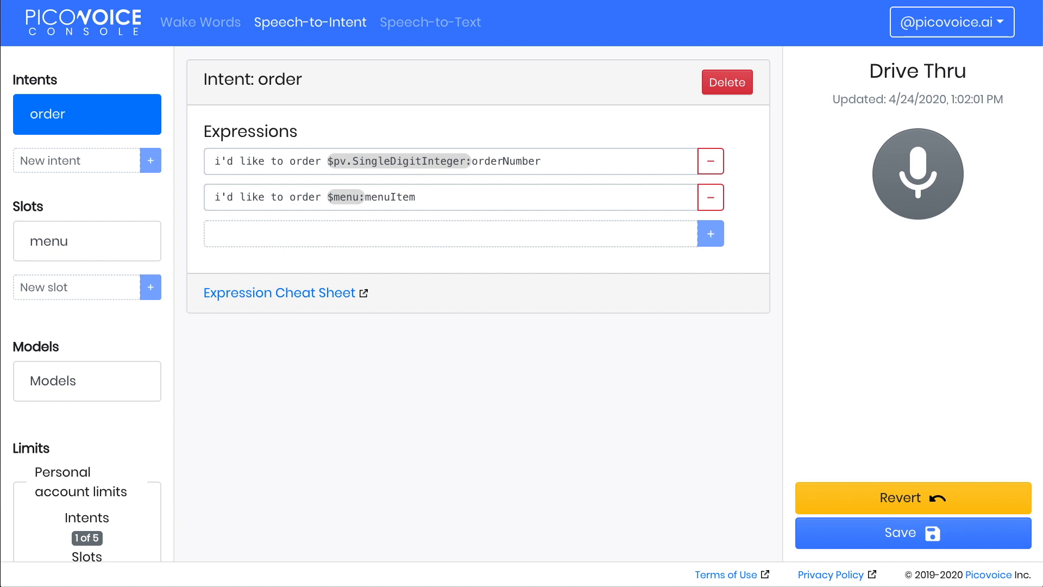
Step: Save the context and test that ordering fries returns menuItem 'fries'
{"action": "left_click", "coordinate": [912, 532]}
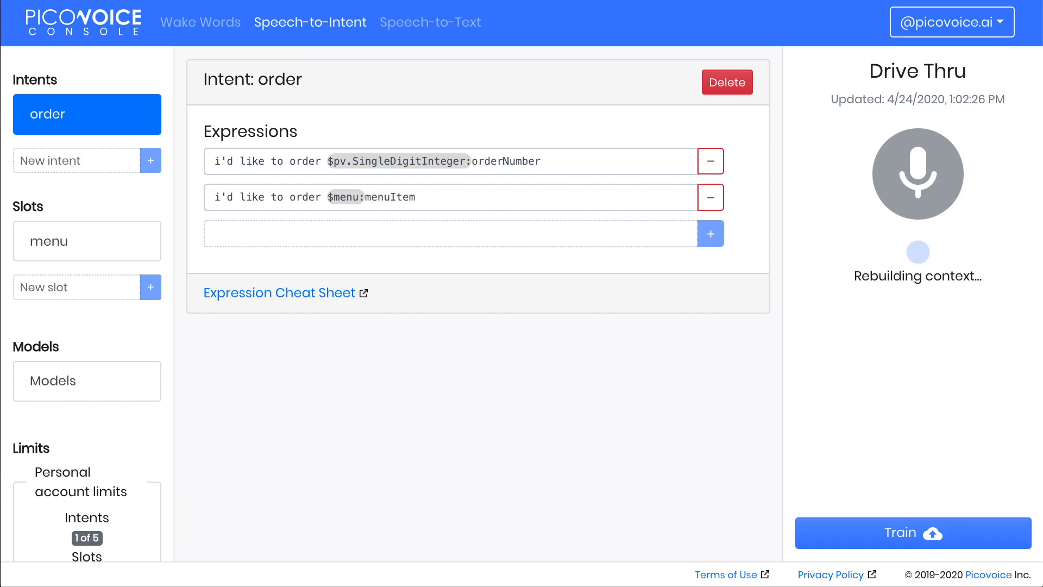
{"action": "left_click", "coordinate": [918, 174]}
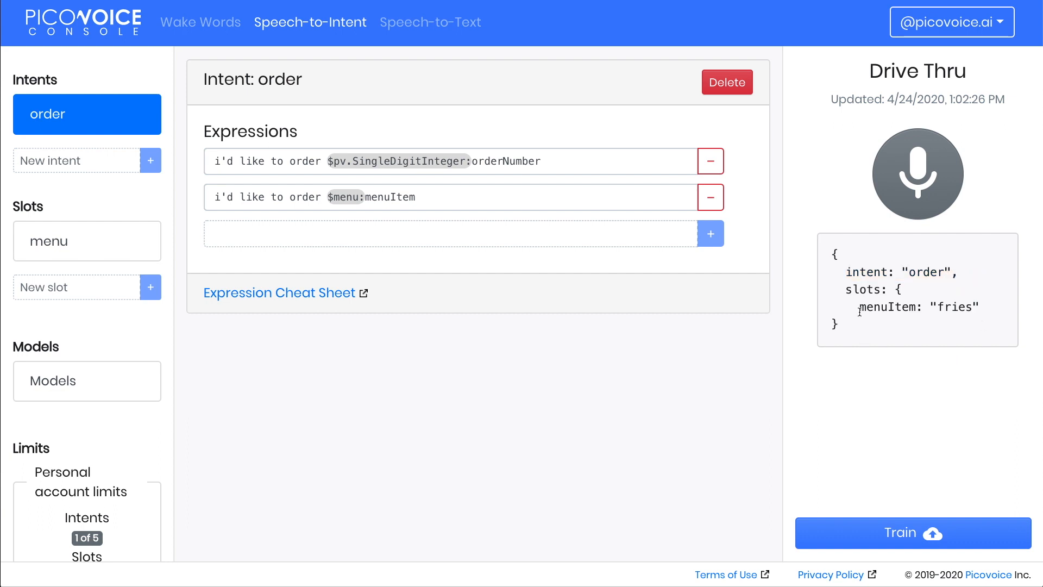
{"action": "mouse_move", "coordinate": [865, 306]}
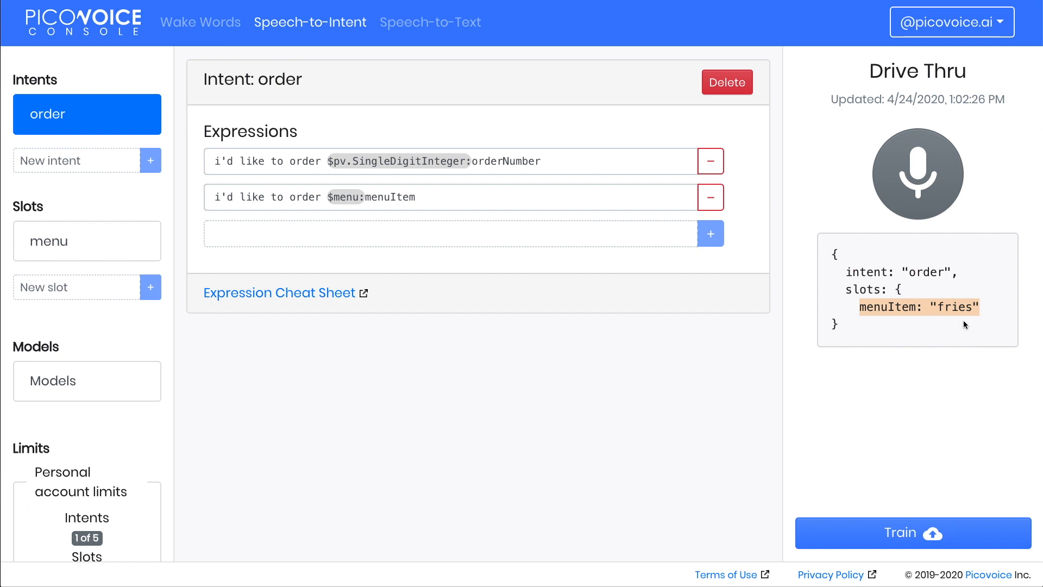
{"action": "mouse_move", "coordinate": [1004, 336]}
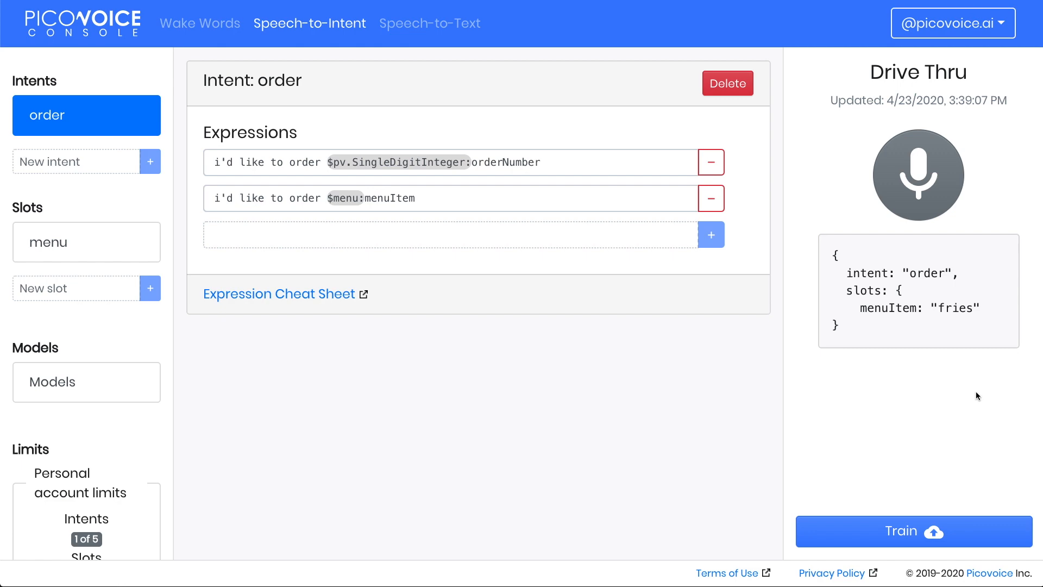
{"action": "mouse_move", "coordinate": [958, 539]}
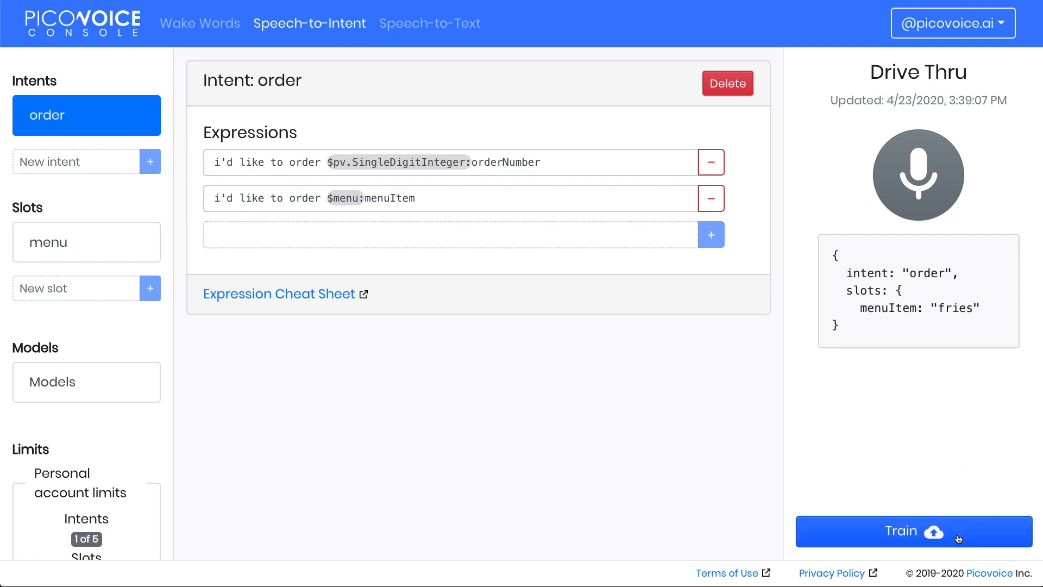
Step: Train the Drive Thru context for Linux (x86_64), accepting the non-commercial use terms
{"action": "left_click", "coordinate": [913, 531]}
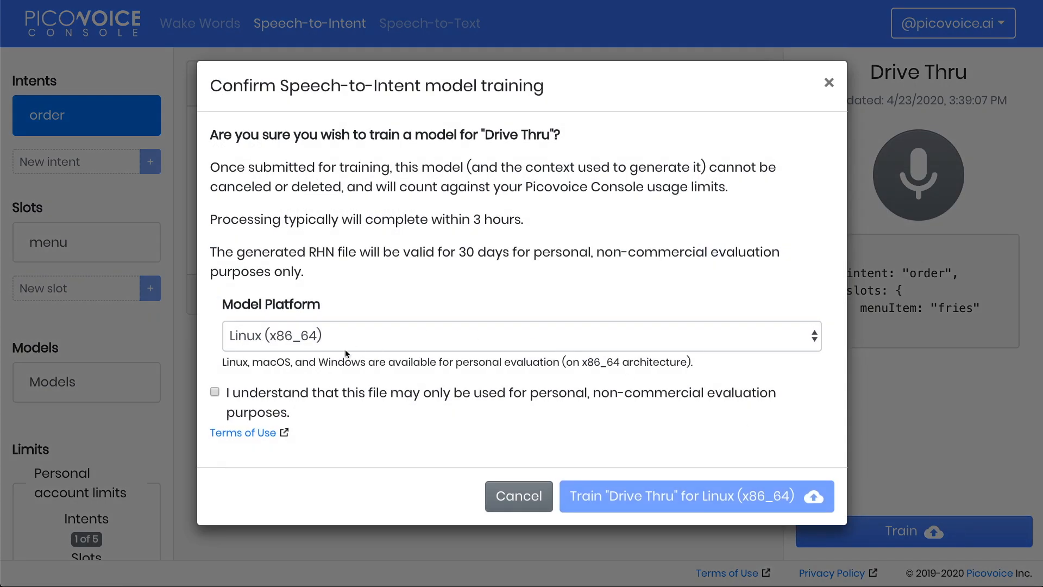
{"action": "mouse_move", "coordinate": [320, 349]}
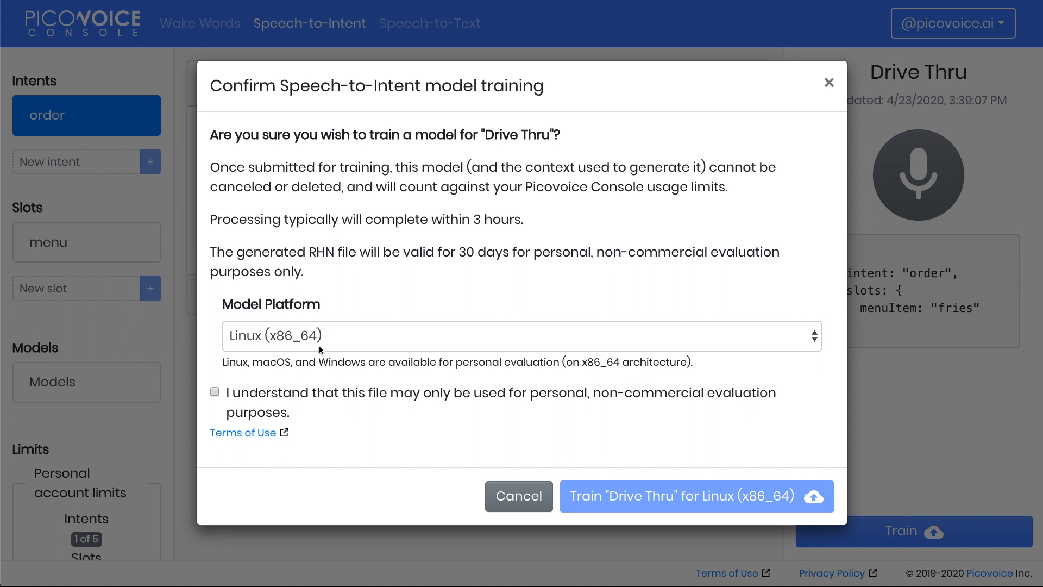
{"action": "left_click", "coordinate": [522, 335]}
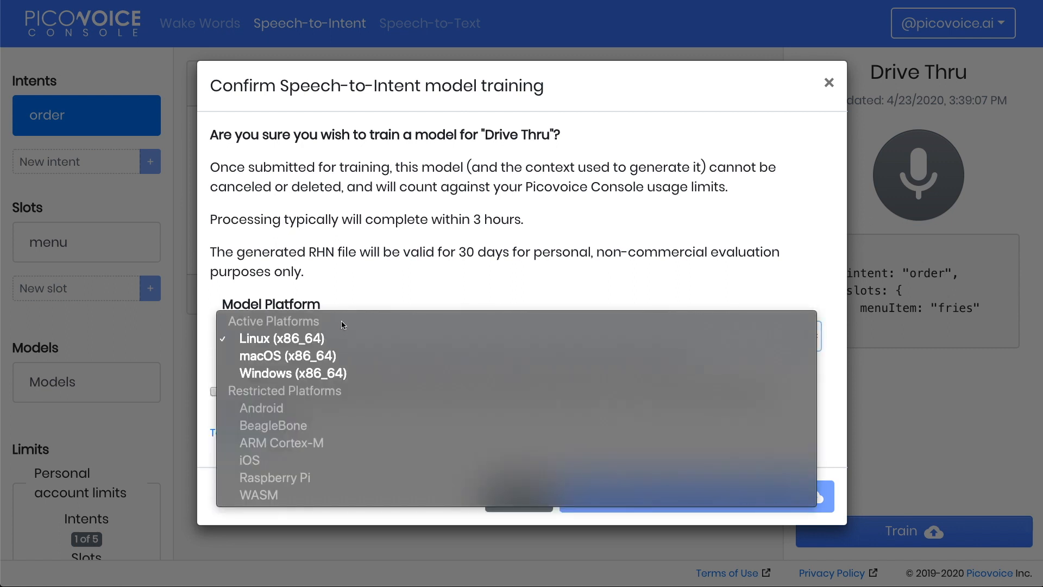
{"action": "mouse_move", "coordinate": [286, 364]}
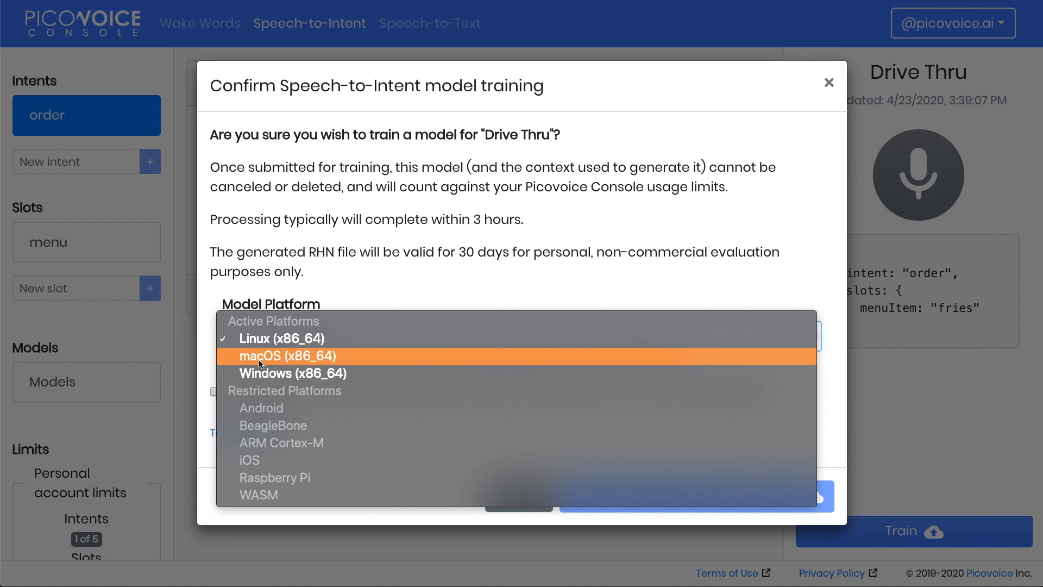
{"action": "mouse_move", "coordinate": [343, 364]}
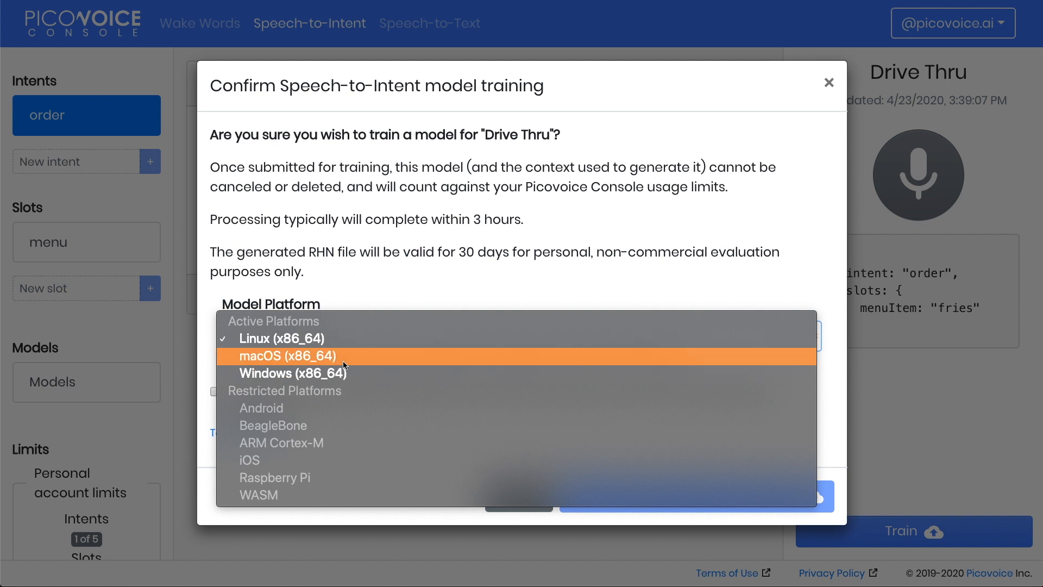
{"action": "left_click", "coordinate": [281, 338]}
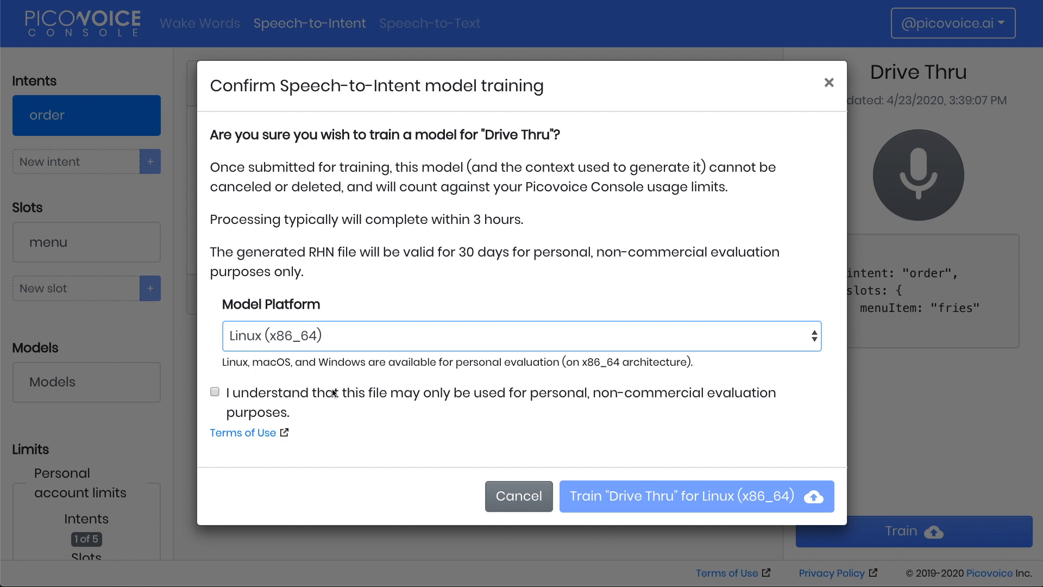
{"action": "left_click", "coordinate": [214, 391]}
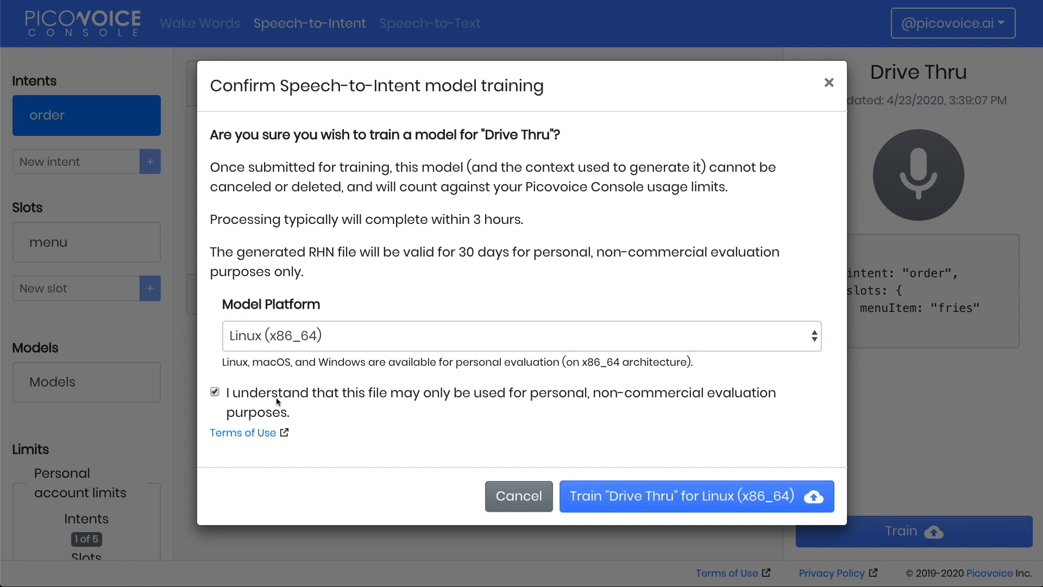
{"action": "mouse_move", "coordinate": [696, 495]}
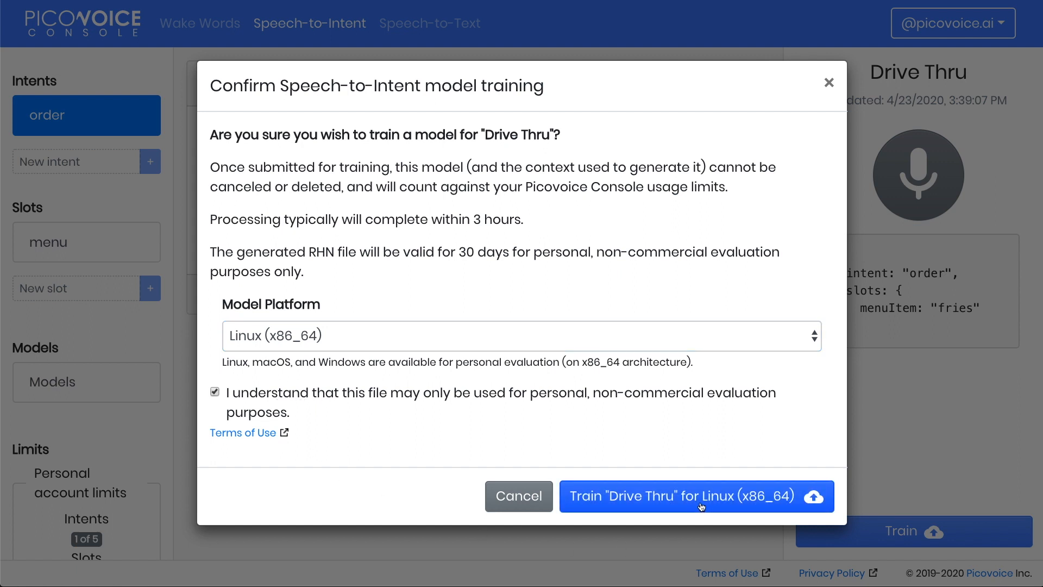
{"action": "left_click", "coordinate": [696, 495]}
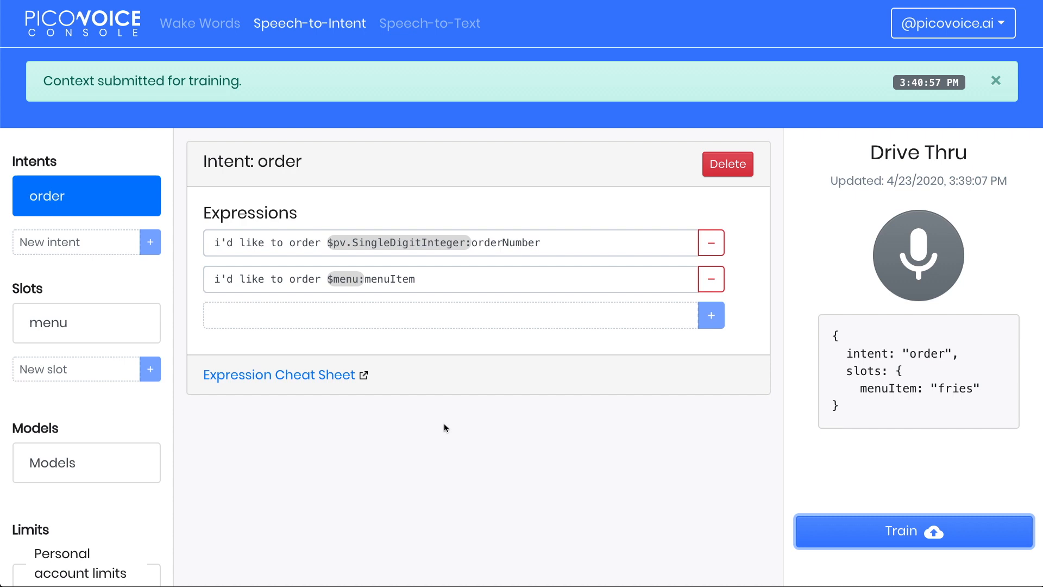
{"action": "mouse_move", "coordinate": [202, 432]}
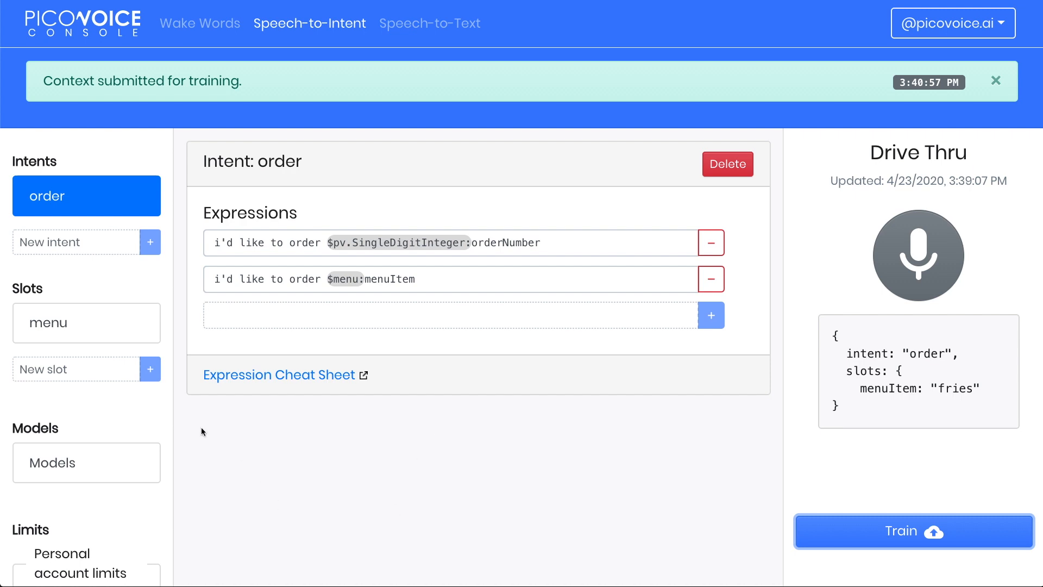
{"action": "mouse_move", "coordinate": [158, 418]}
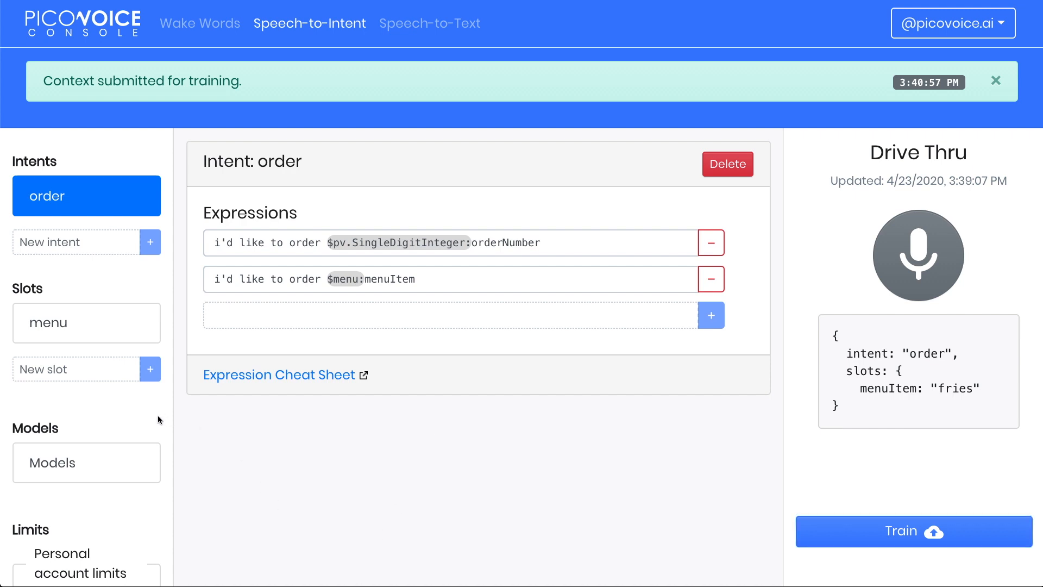
Step: Open the Models list to see the Linux (x86_64) model Ready, expiring 2020-05-23
{"action": "left_click", "coordinate": [86, 463]}
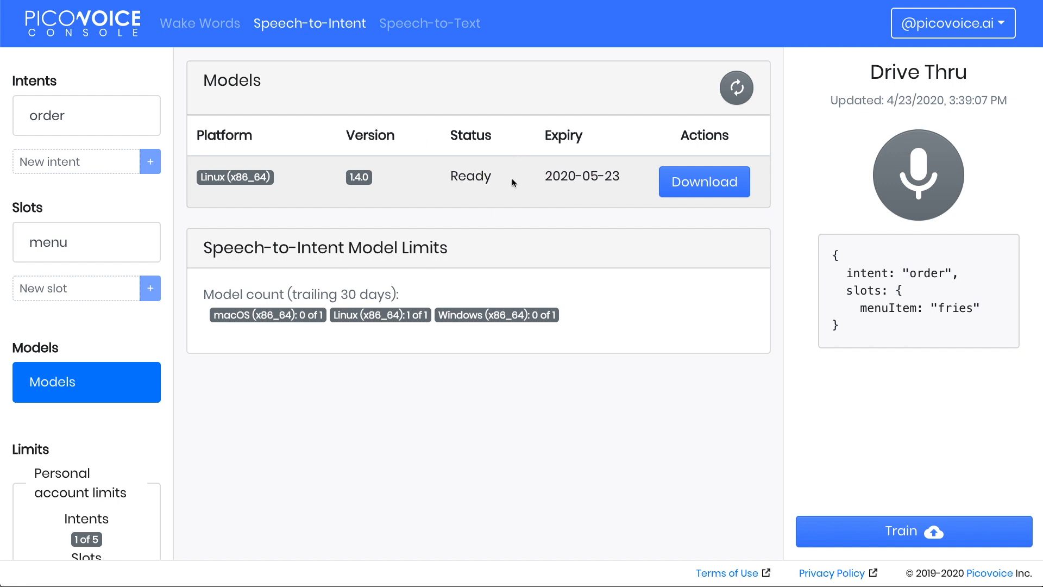
{"action": "mouse_move", "coordinate": [556, 202]}
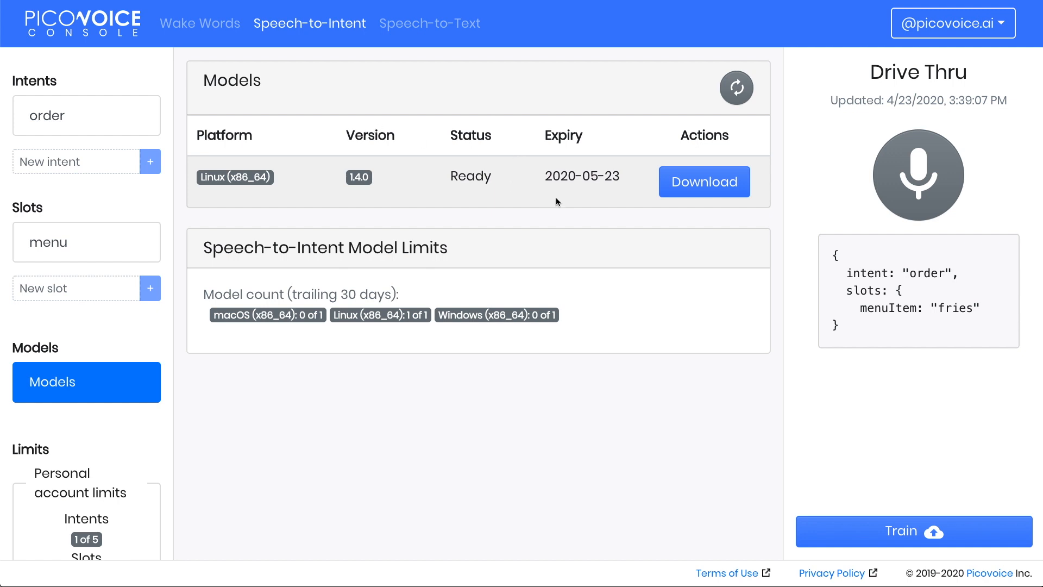
Step: Download the Linux Drive Thru model as an .rhn file after accepting the use terms
{"action": "left_click", "coordinate": [703, 181]}
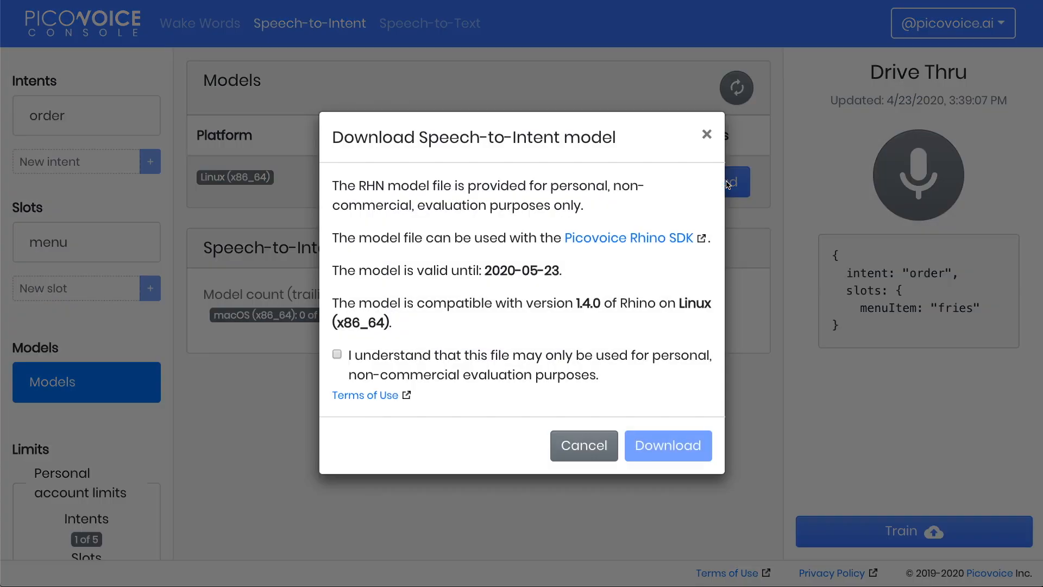
{"action": "mouse_move", "coordinate": [471, 362]}
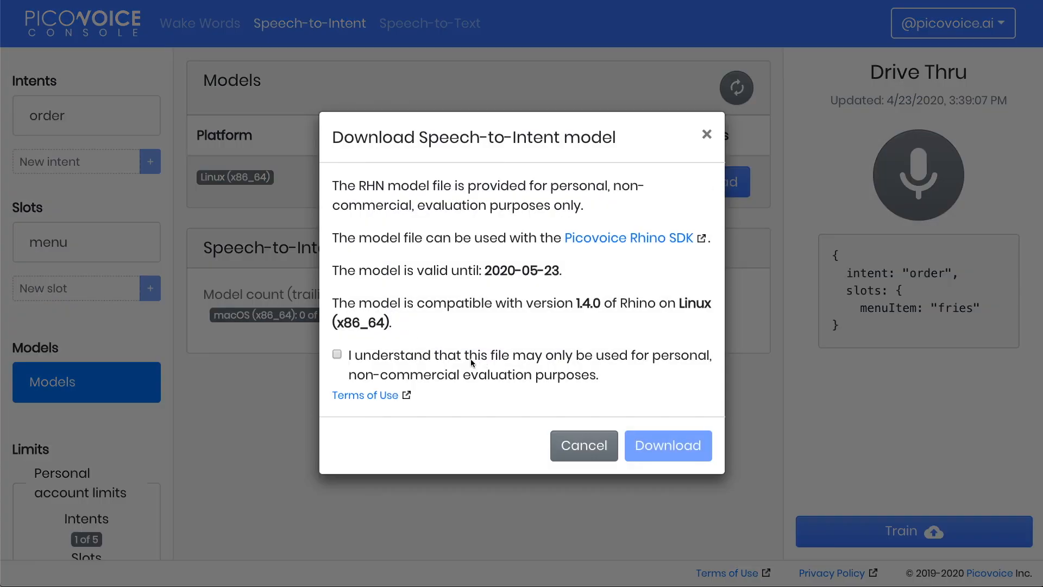
{"action": "left_click", "coordinate": [337, 353]}
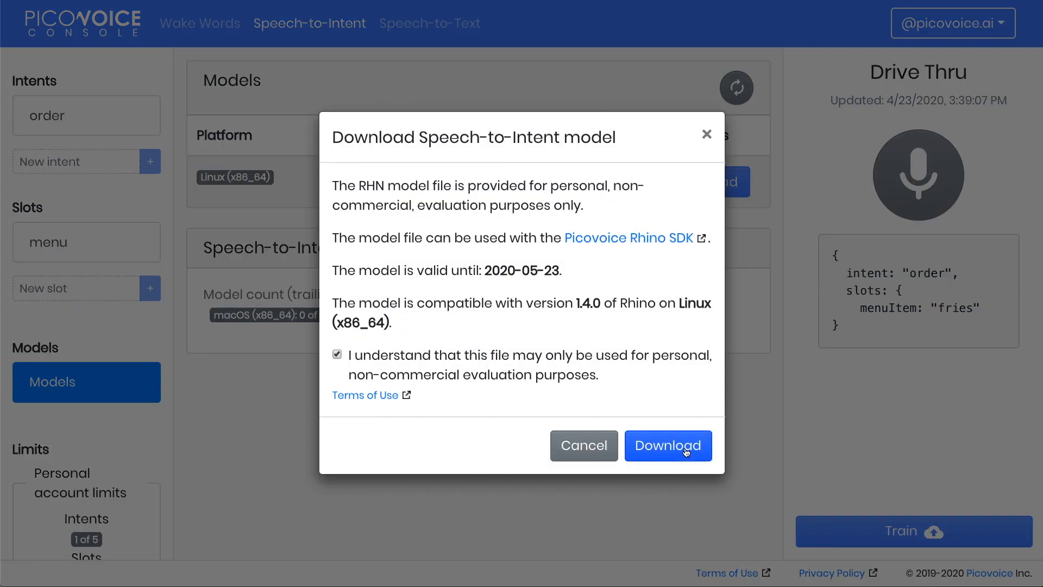
{"action": "left_click", "coordinate": [667, 445]}
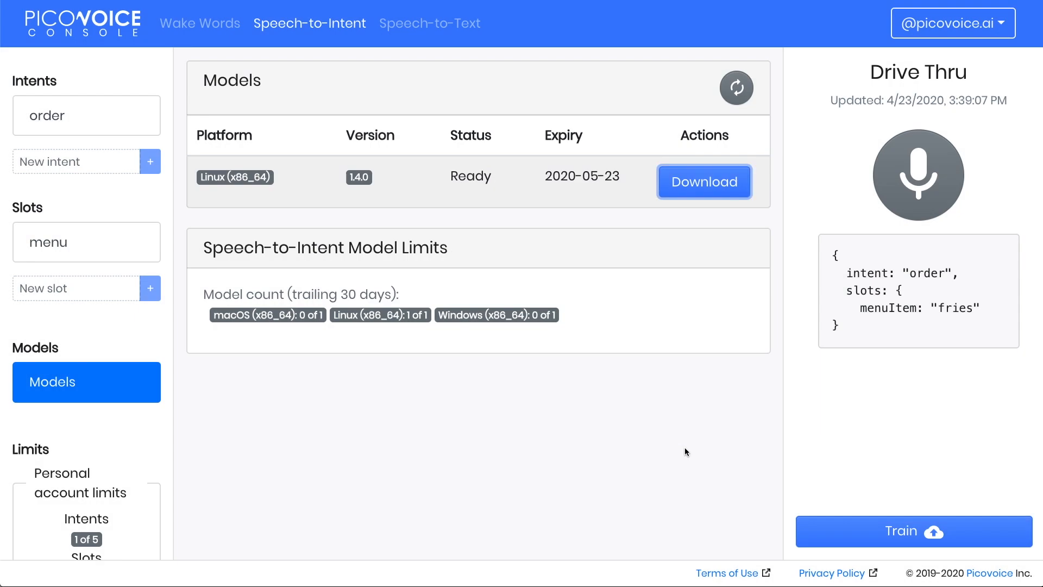
{"action": "left_click", "coordinate": [703, 181]}
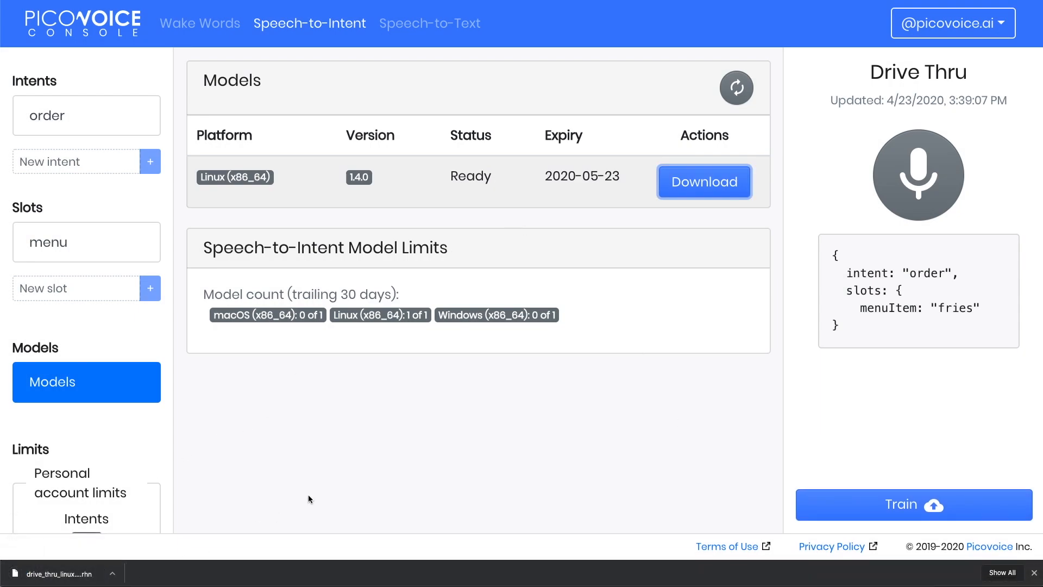
{"action": "mouse_move", "coordinate": [354, 461]}
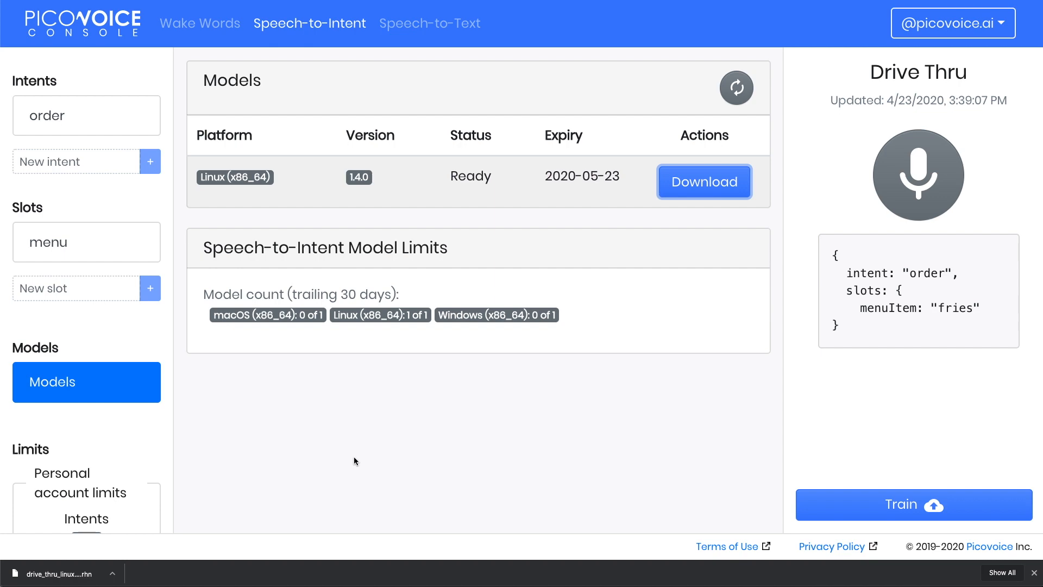